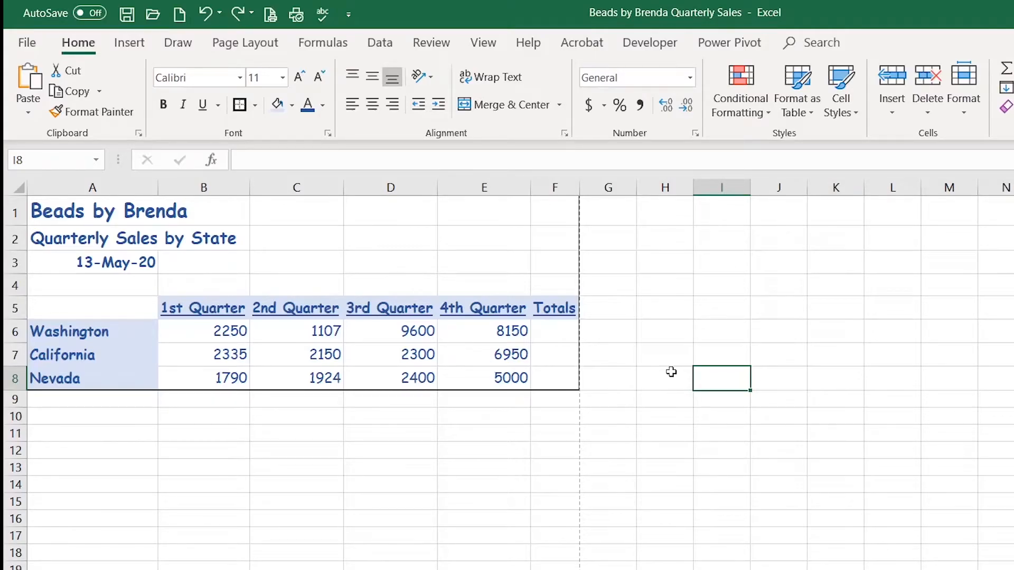
mouse_move(497, 143)
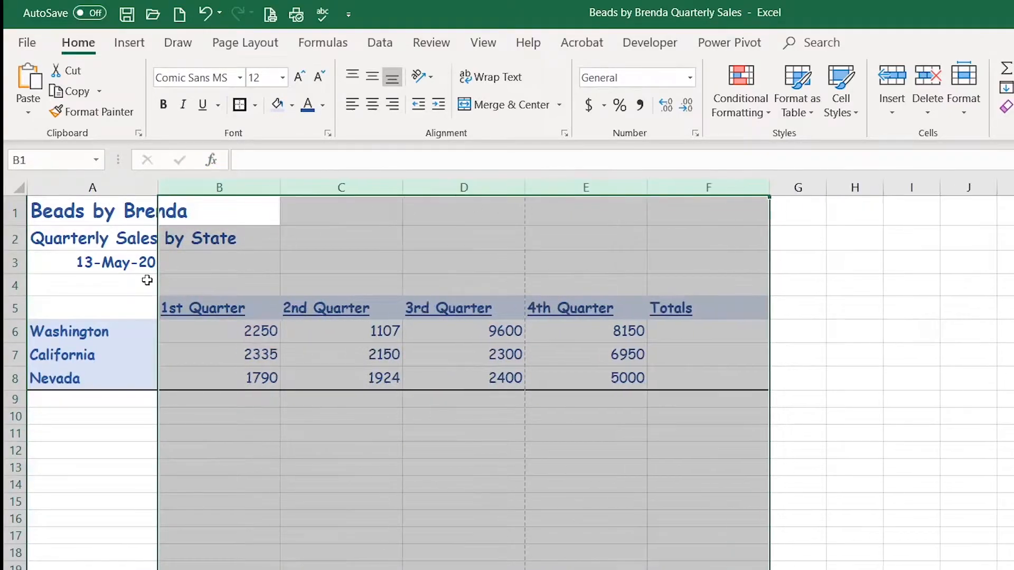
- Begin selecting rows 1 to 8 of the sales table after widening columns B:F
left_click(14, 307)
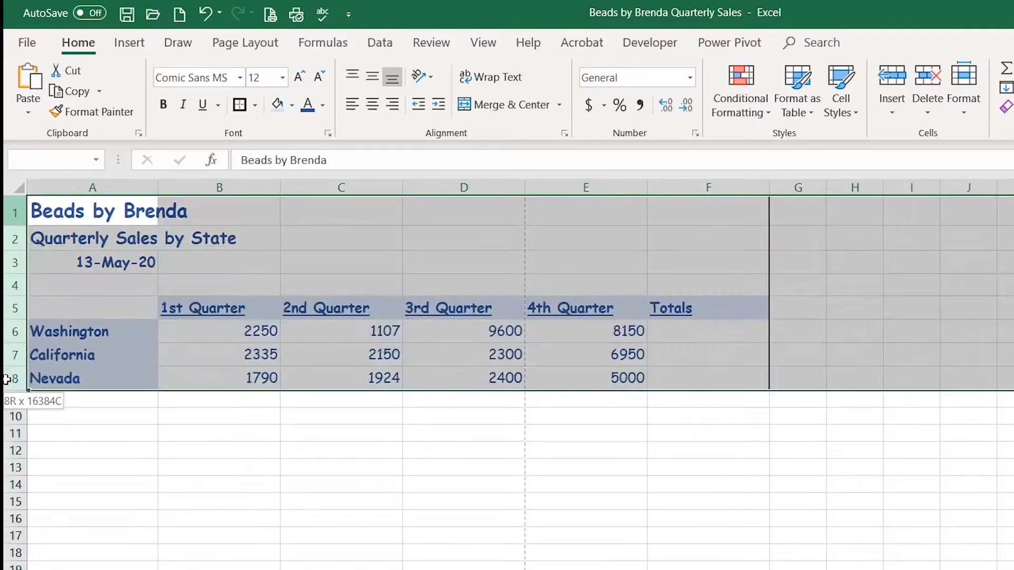
- Select the quarter and Totals headings in B5:F5 and center them
left_click(219, 307)
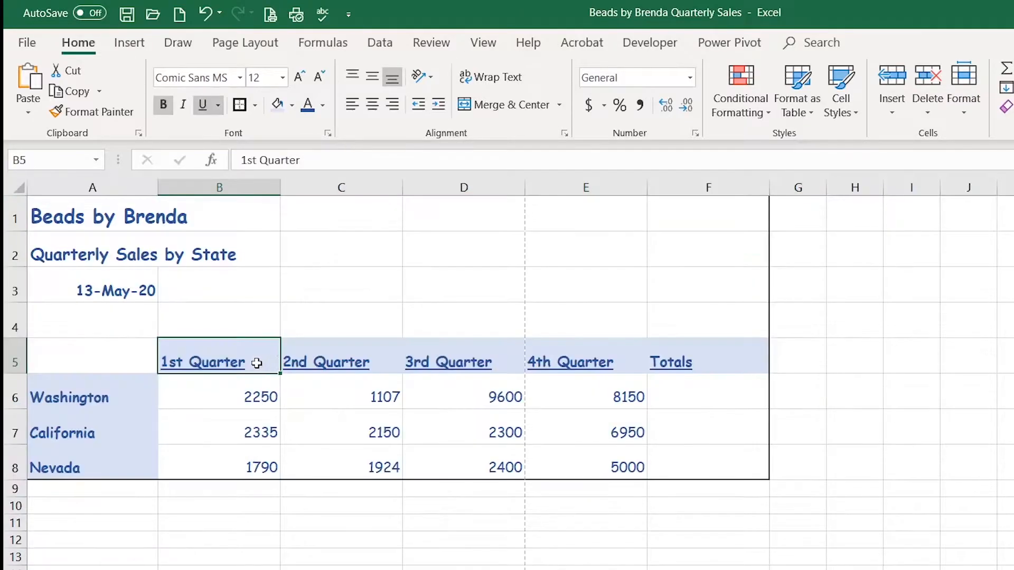
mouse_move(244, 365)
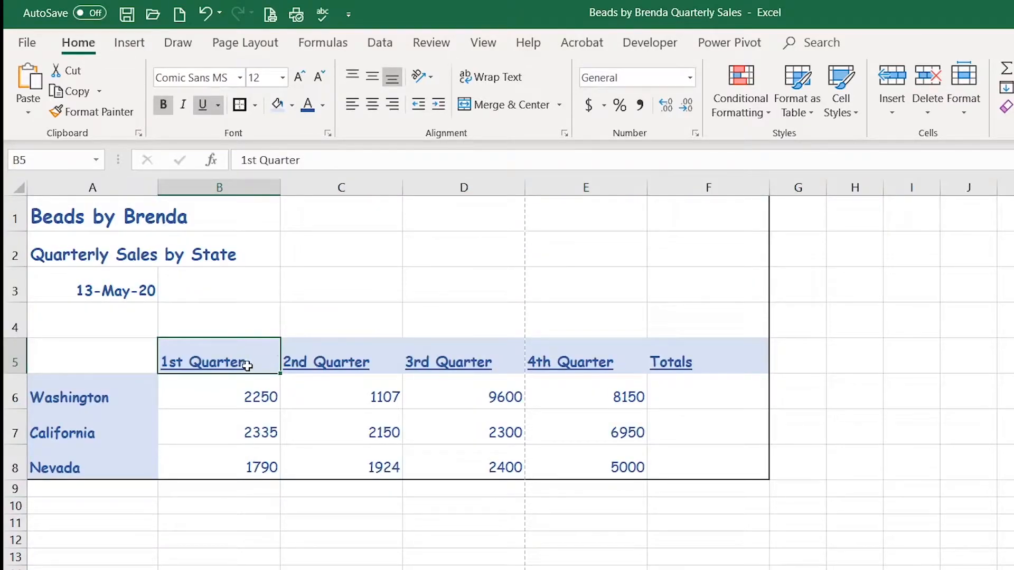
mouse_move(350, 123)
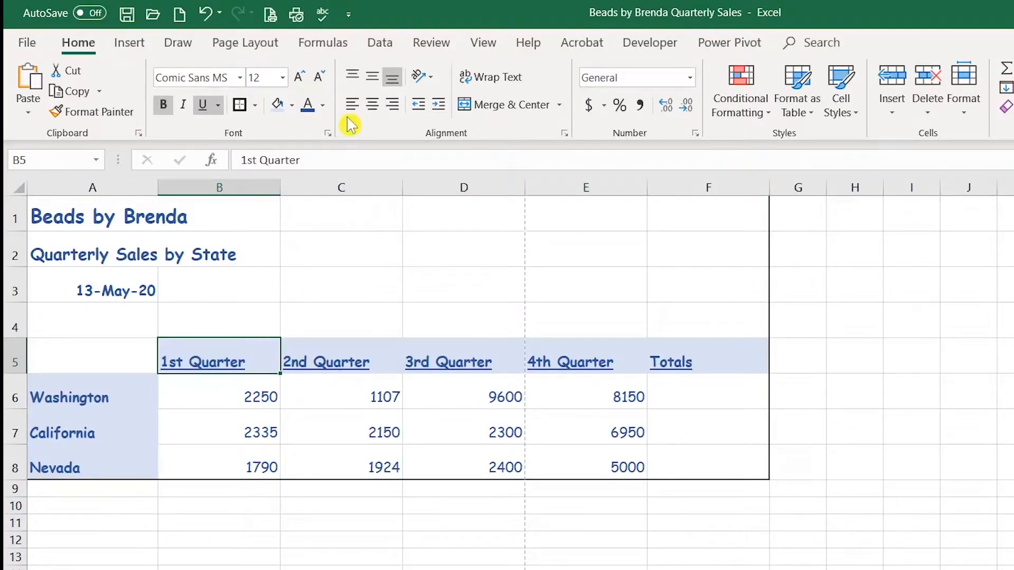
mouse_move(392, 105)
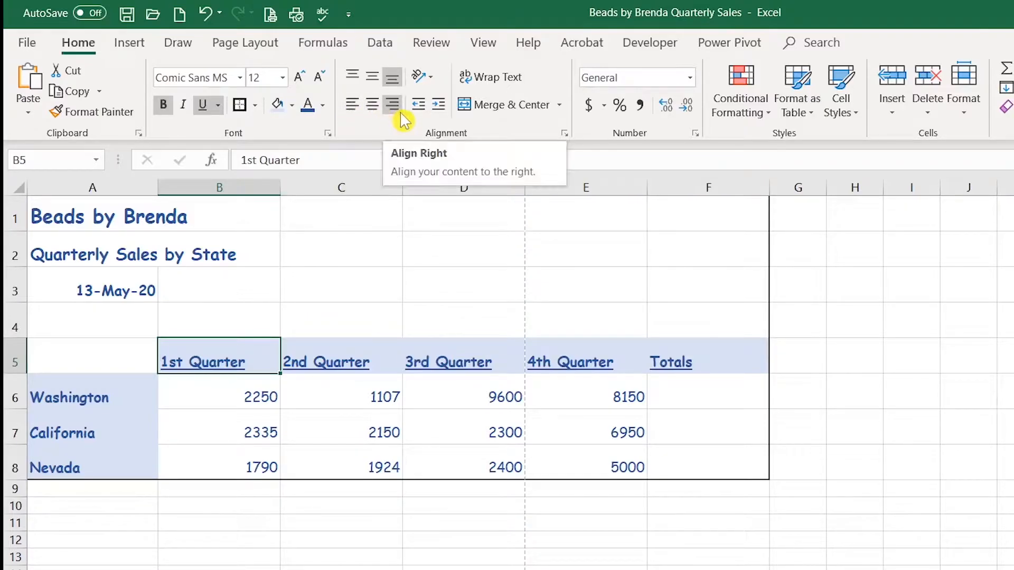
mouse_move(372, 104)
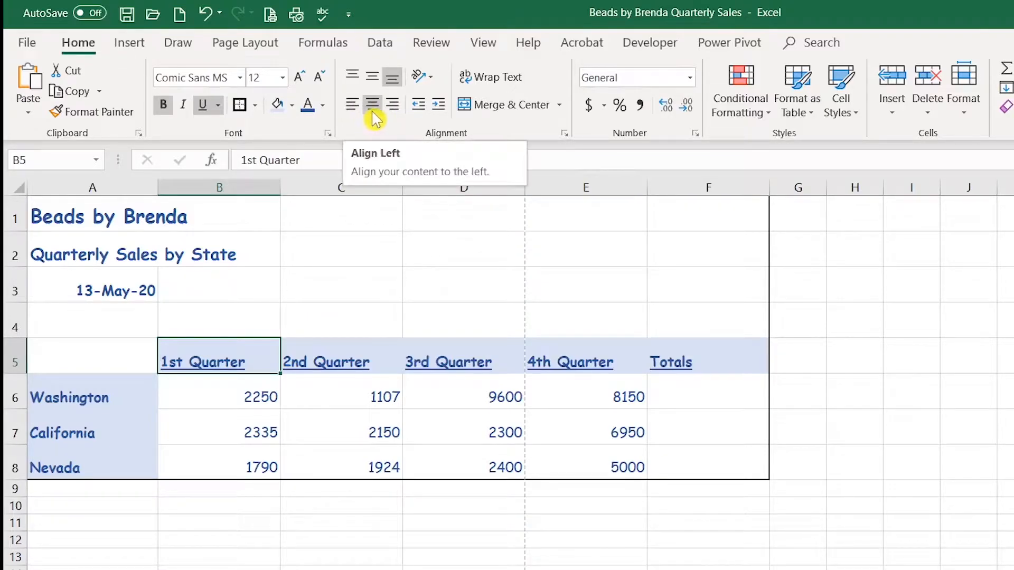
mouse_move(391, 104)
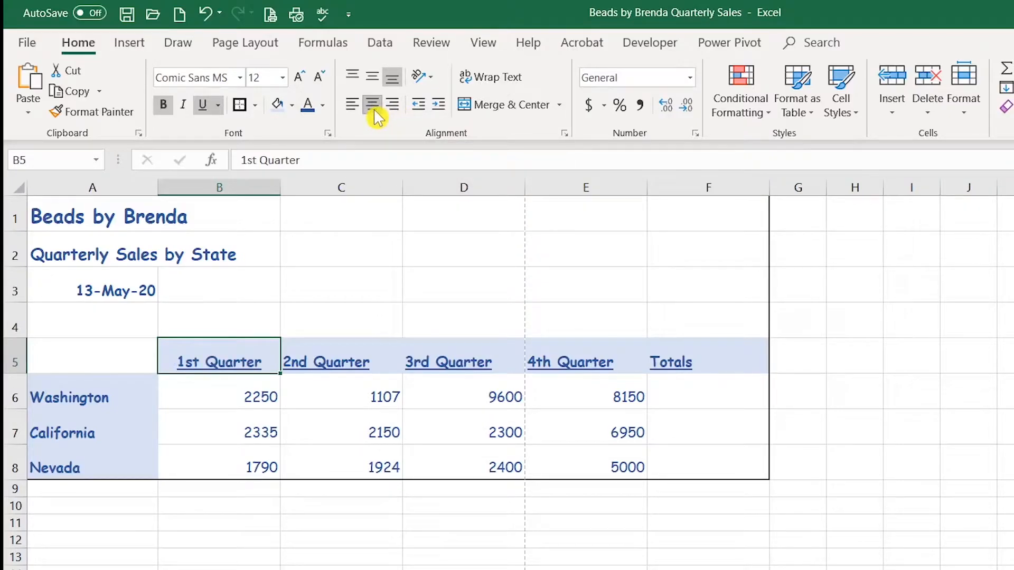
mouse_move(326, 350)
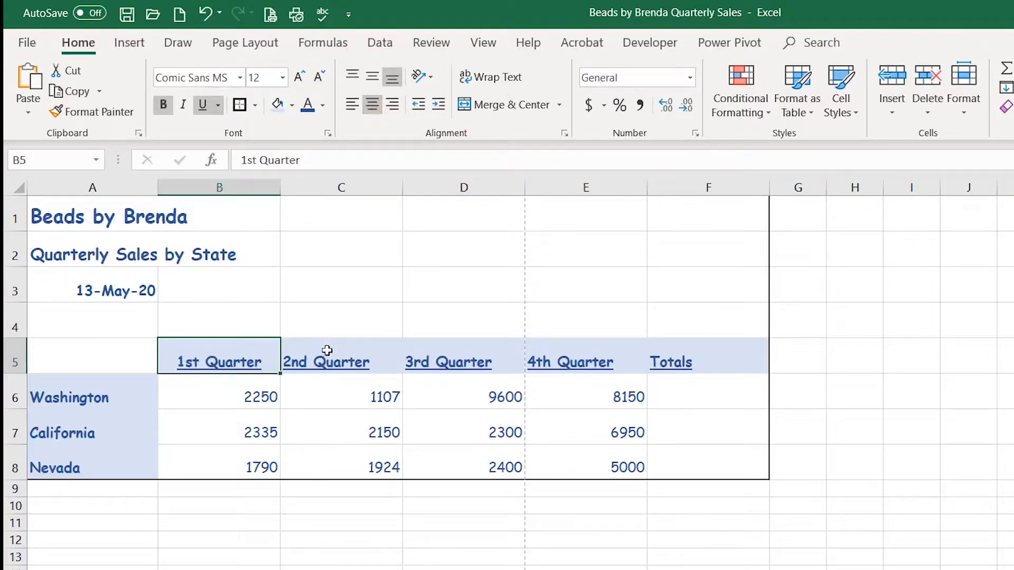
left_click(341, 362)
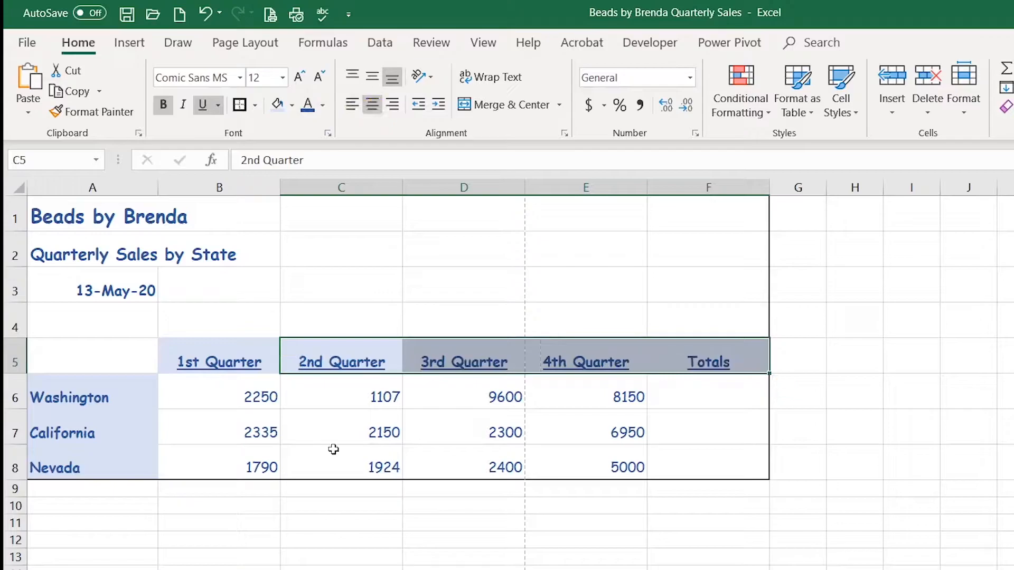
- Left-align the date 13-May-20 in cell A3
left_click(93, 290)
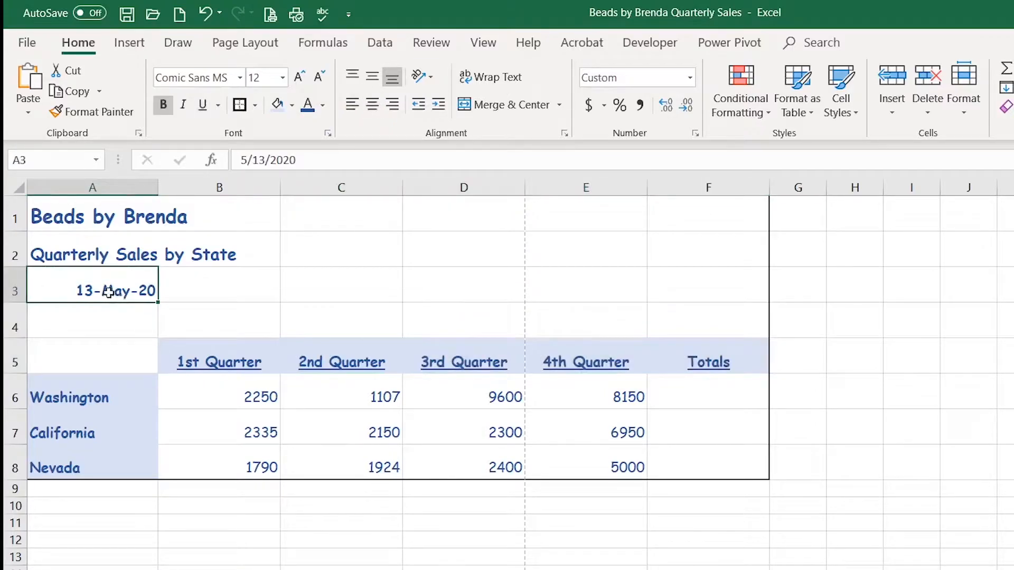
mouse_move(353, 105)
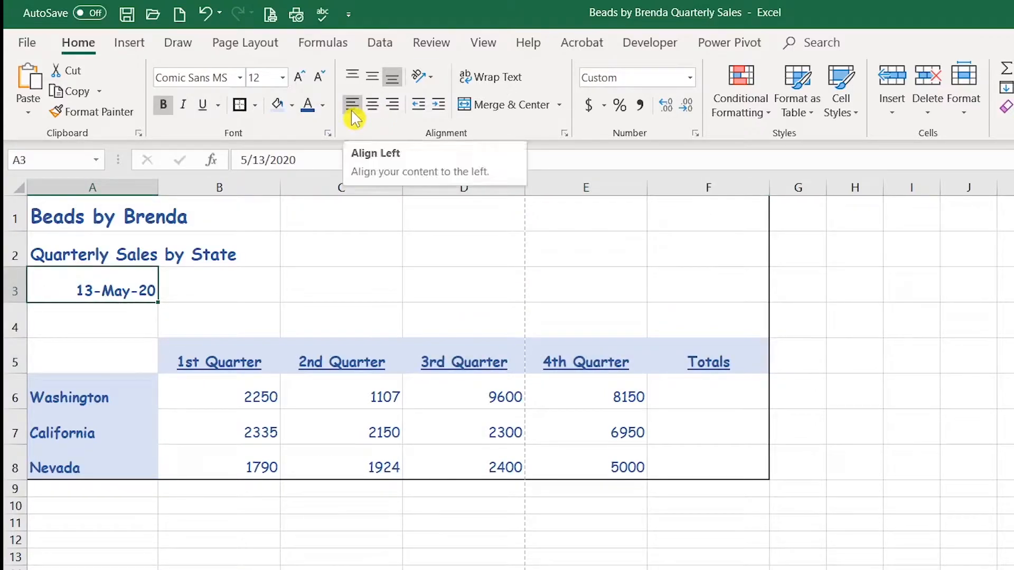
left_click(352, 104)
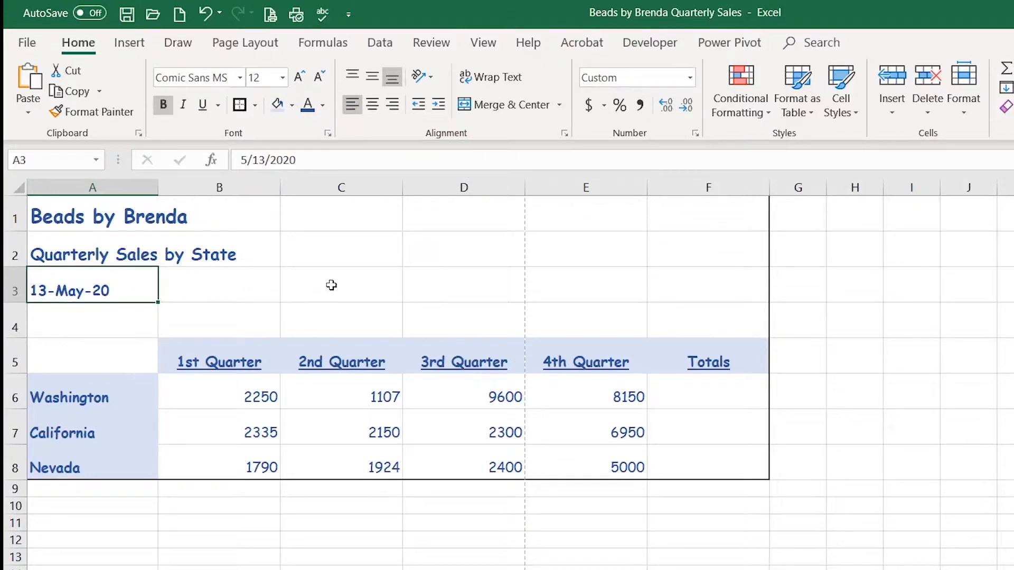
mouse_move(111, 356)
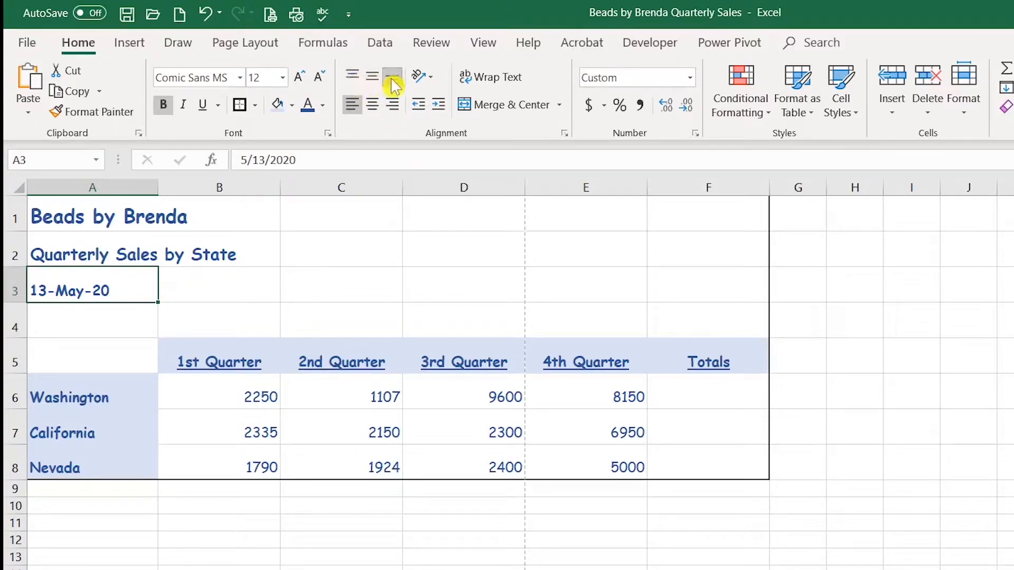
mouse_move(372, 77)
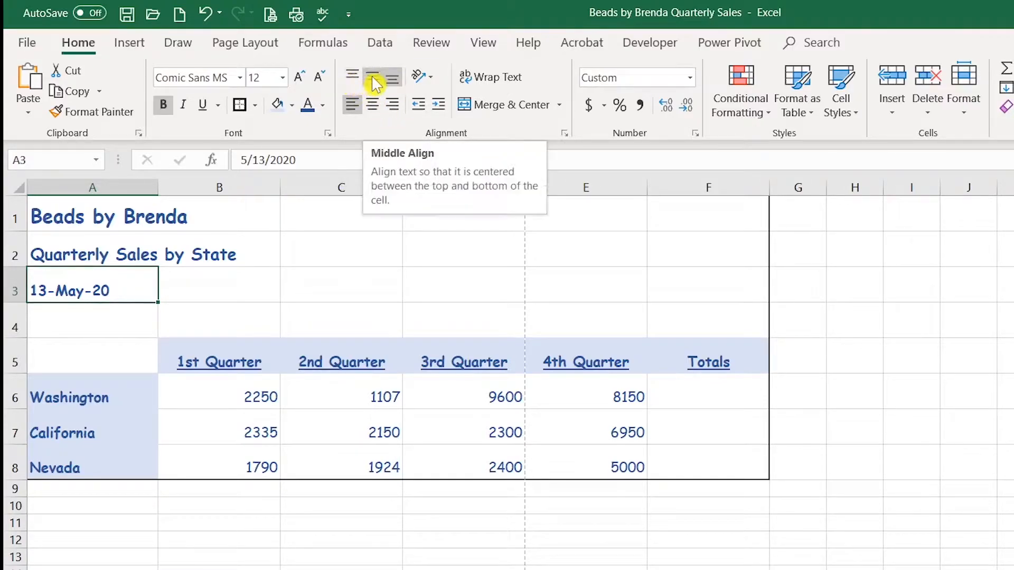
mouse_move(392, 76)
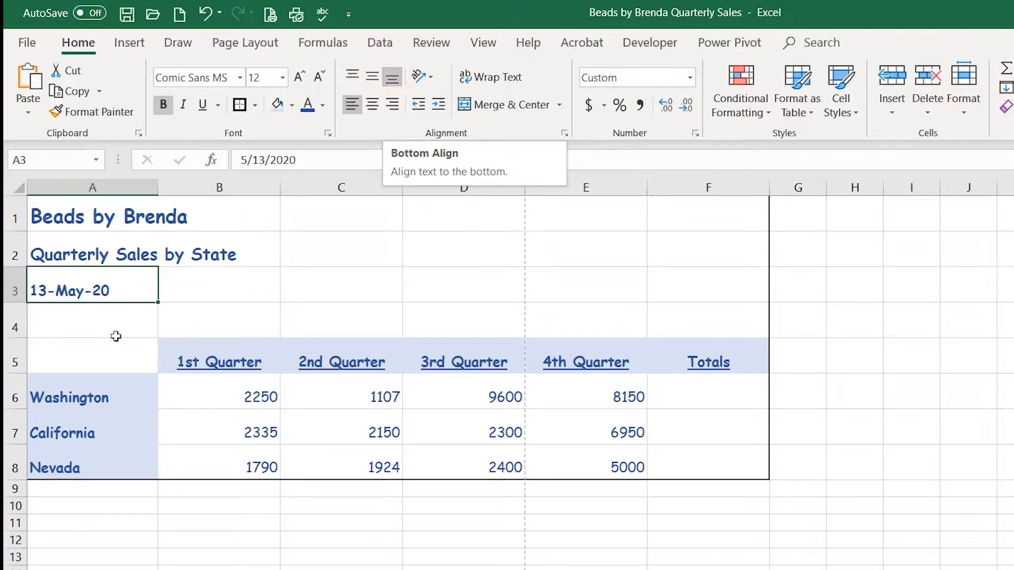
- Middle-align the contents of rows 1 to 8 vertically in their cells
left_click(69, 398)
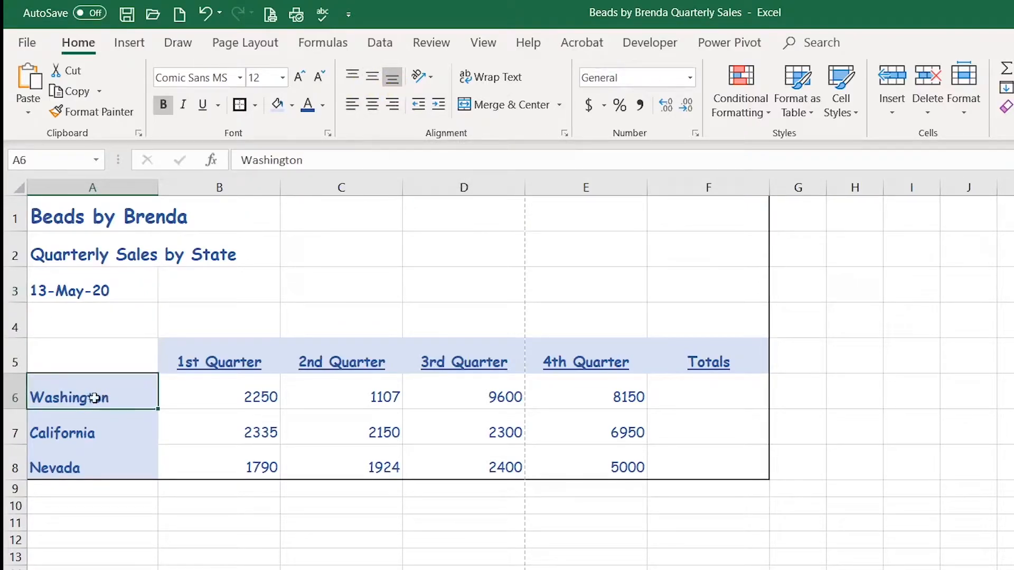
mouse_move(120, 403)
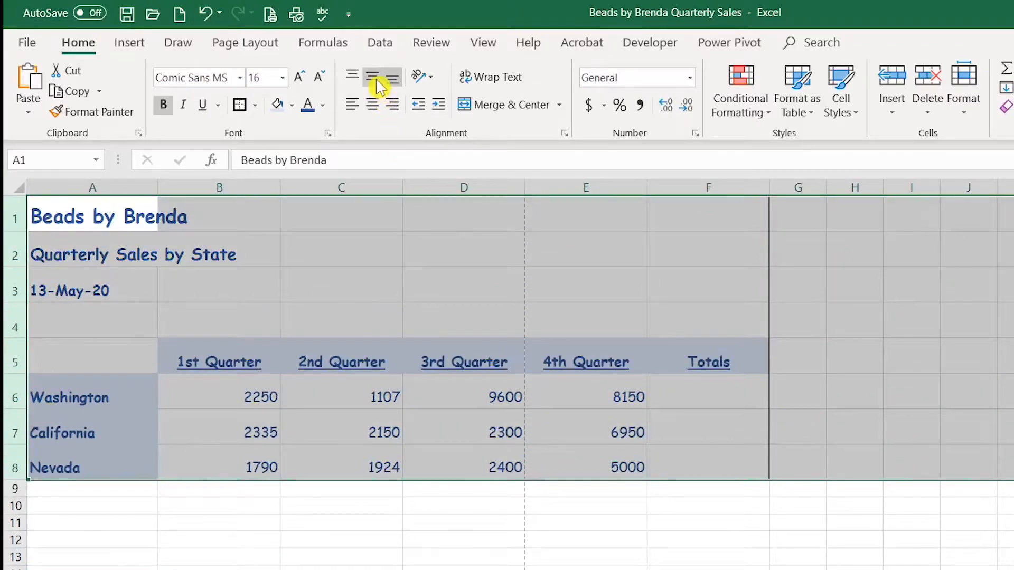
left_click(371, 77)
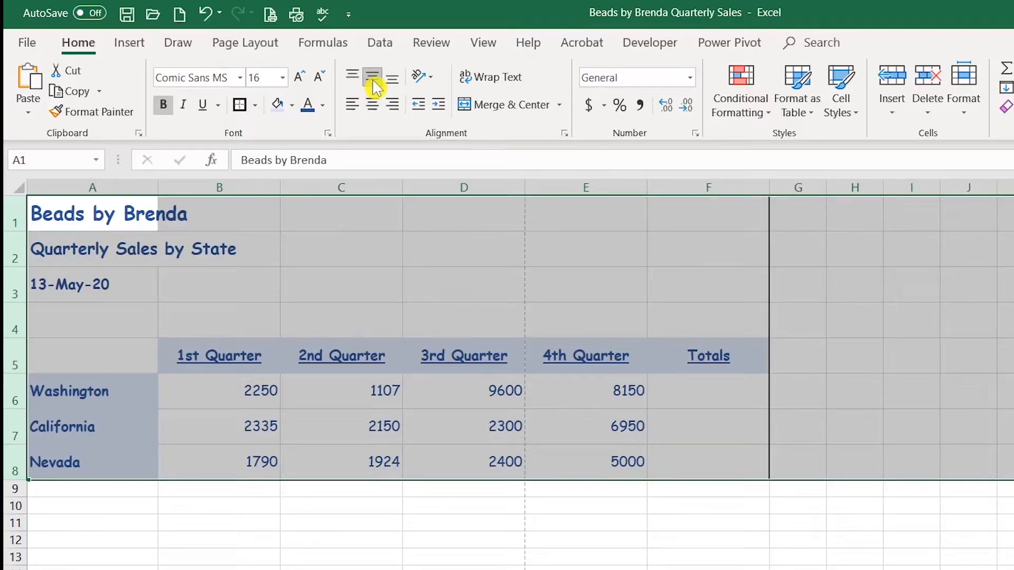
- Indent the state names Washington, California and Nevada, then remove the indent again
left_click(219, 426)
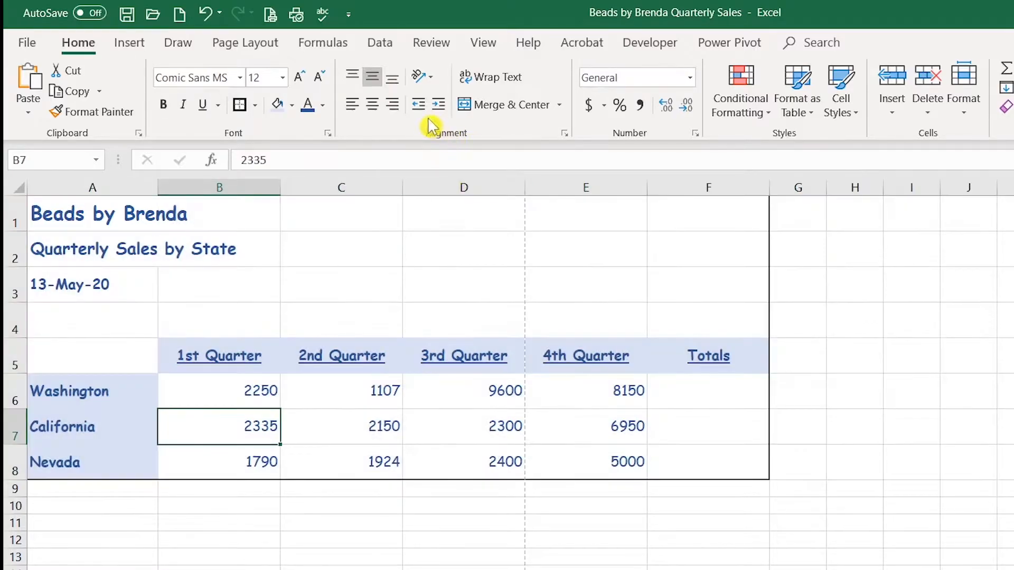
mouse_move(418, 104)
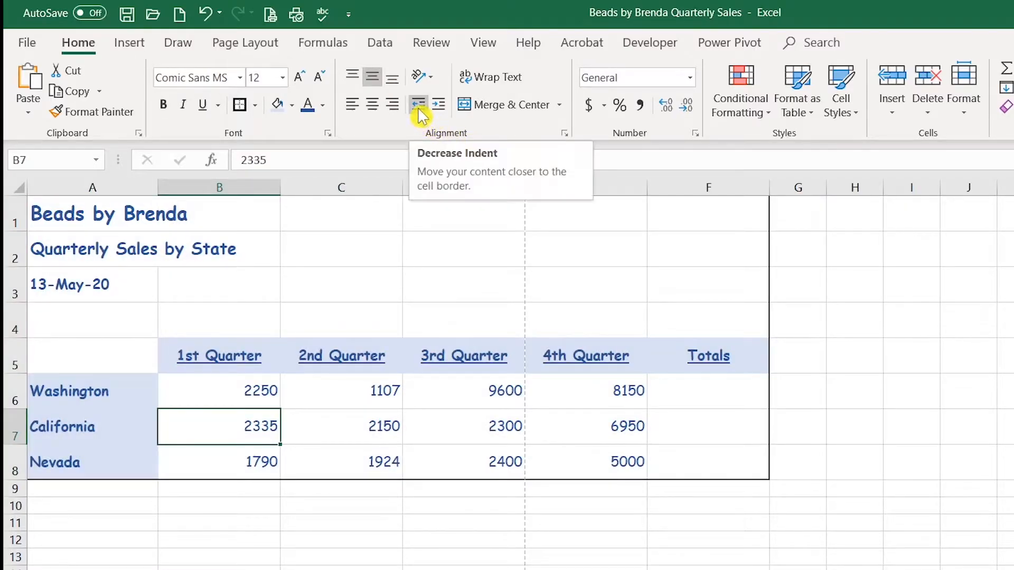
mouse_move(440, 105)
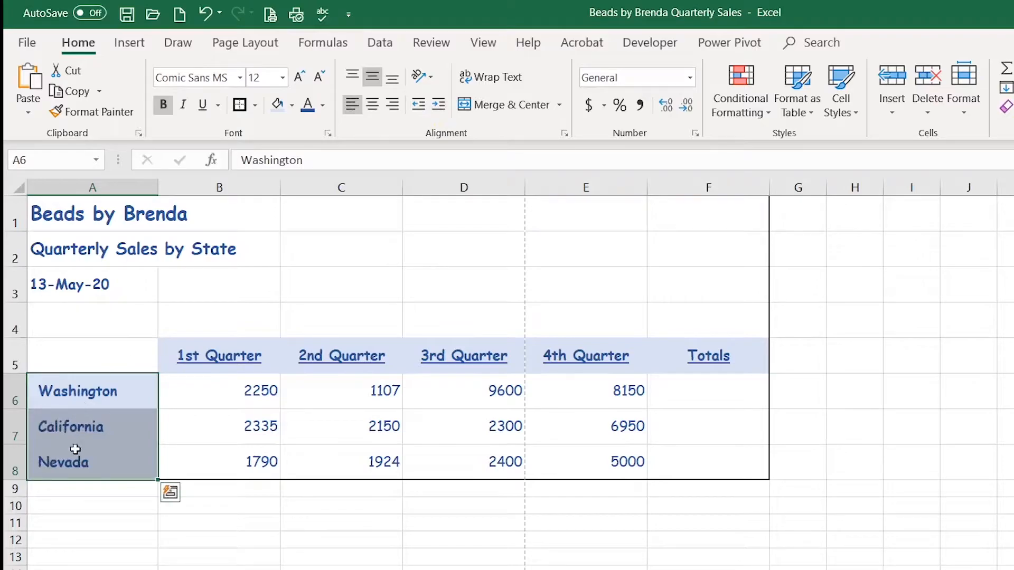
mouse_move(227, 426)
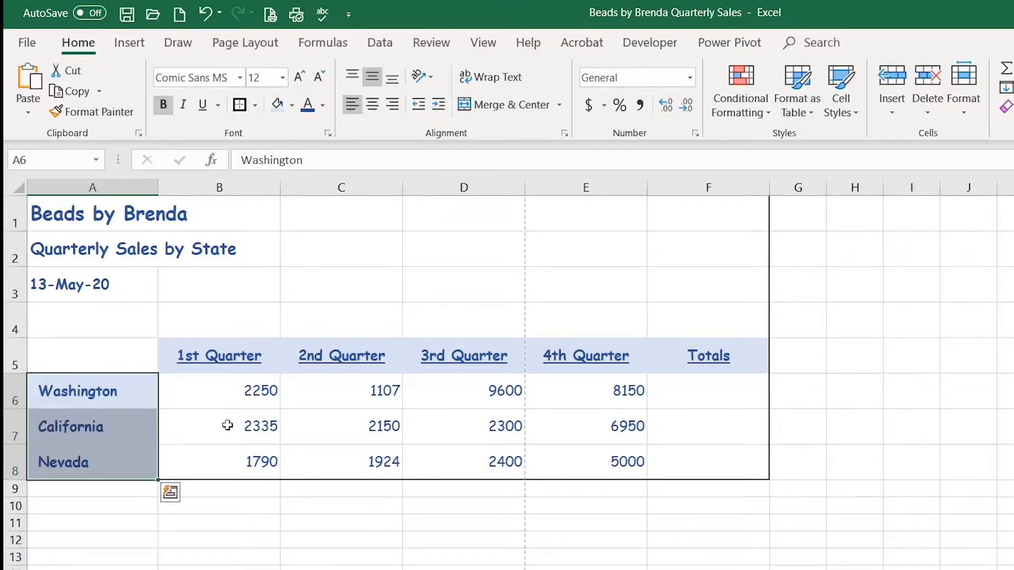
left_click(418, 105)
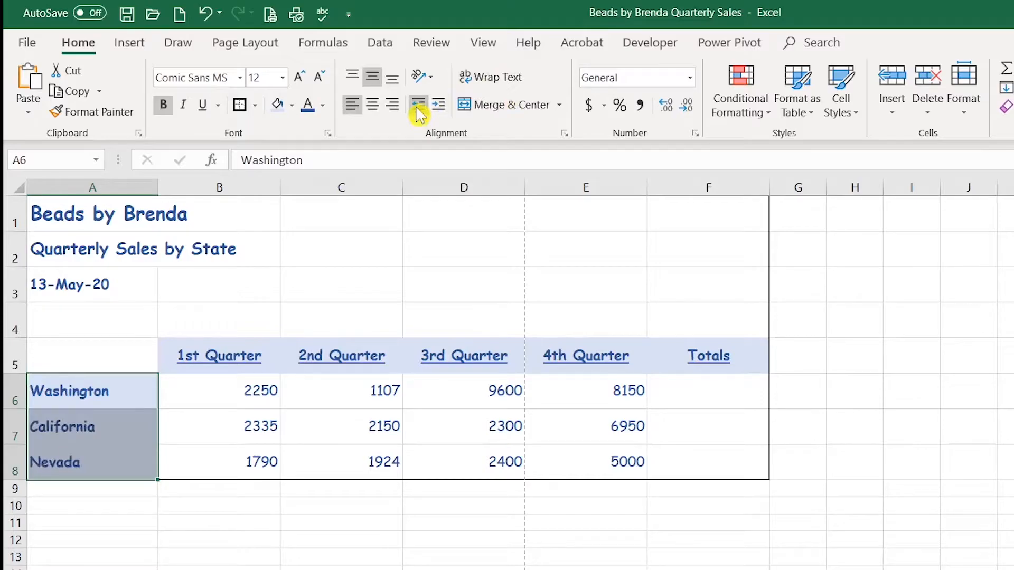
left_click(93, 214)
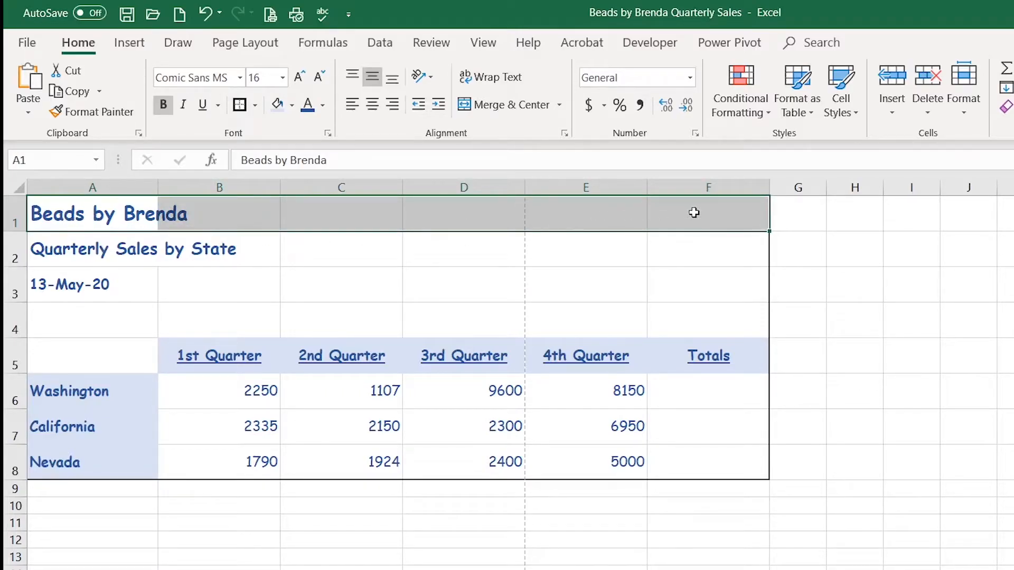
mouse_move(506, 104)
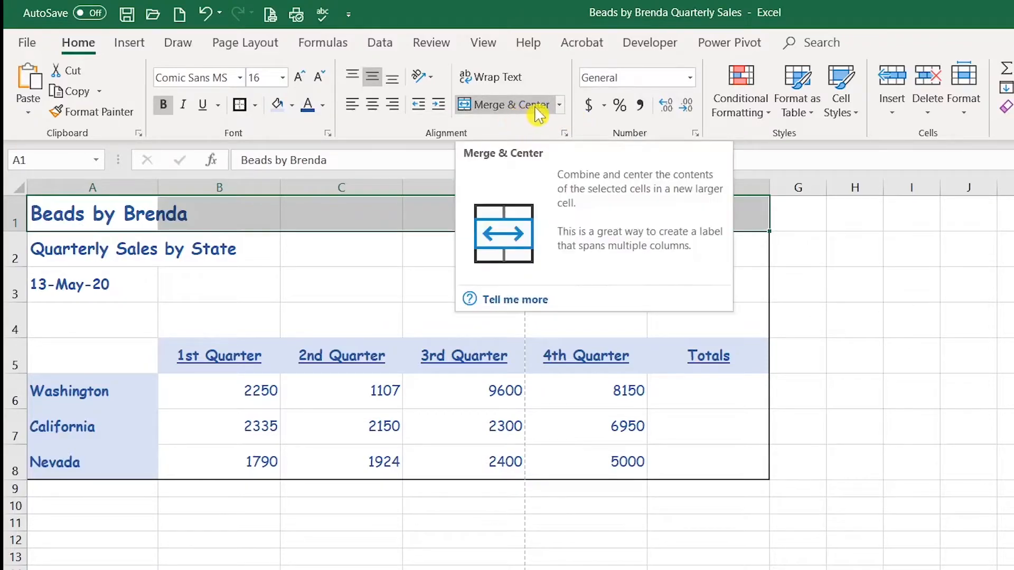
- Merge and center the Beads by Brenda title across A1:F1
left_click(503, 104)
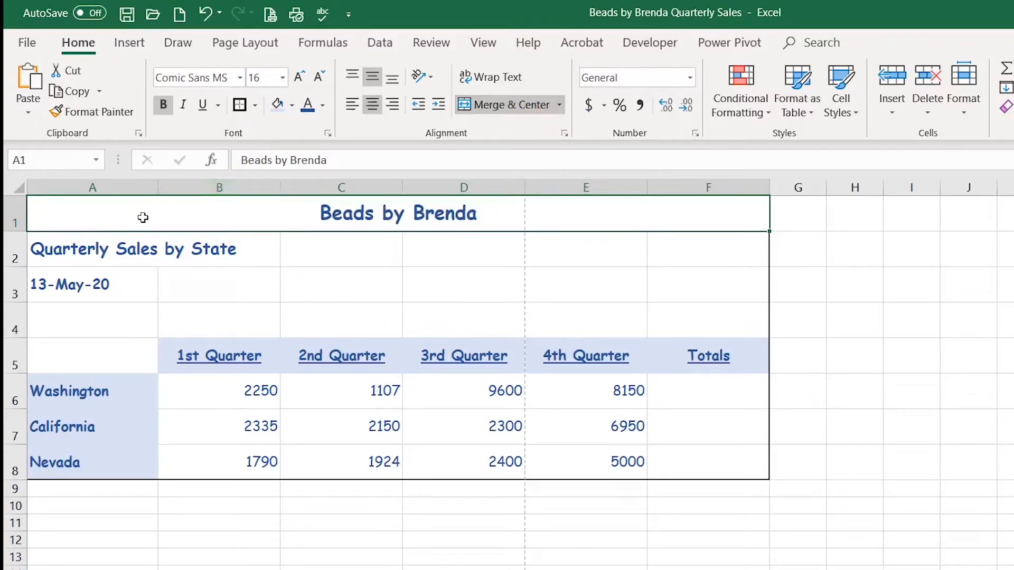
mouse_move(222, 221)
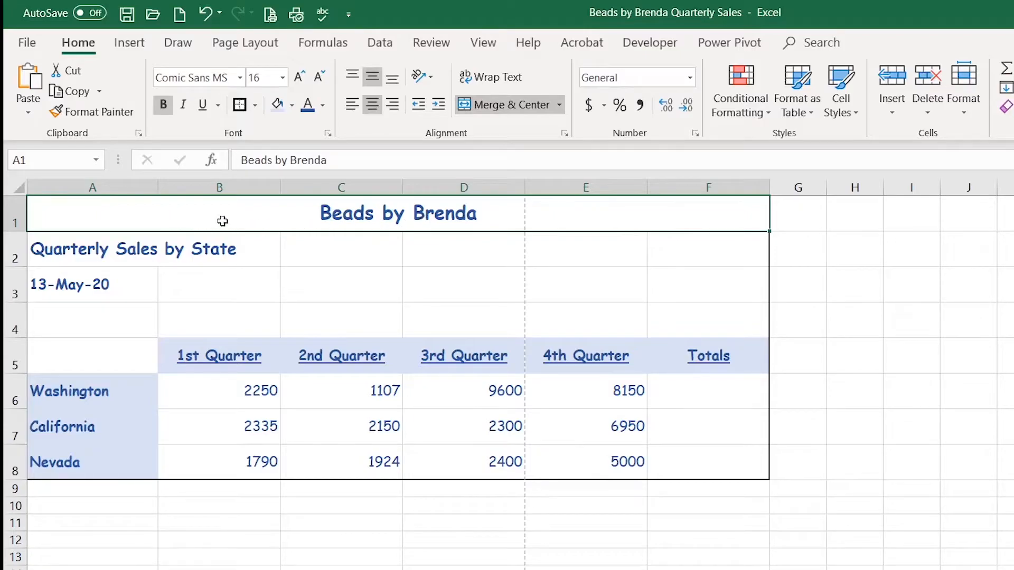
- Undo the title merge, then merge A1:F3, accepting the loss of subtitle and date
left_click(505, 104)
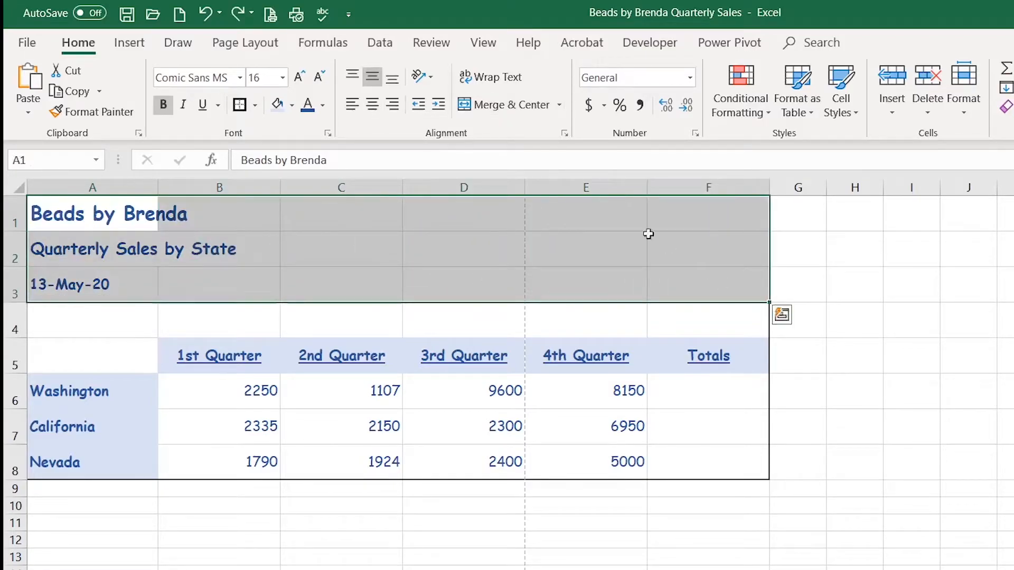
mouse_move(509, 105)
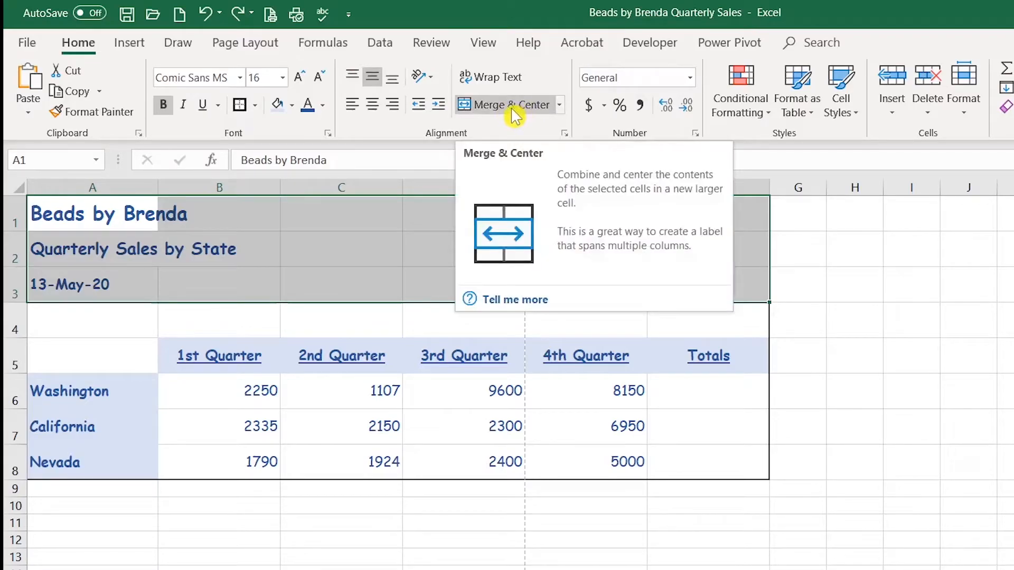
left_click(505, 104)
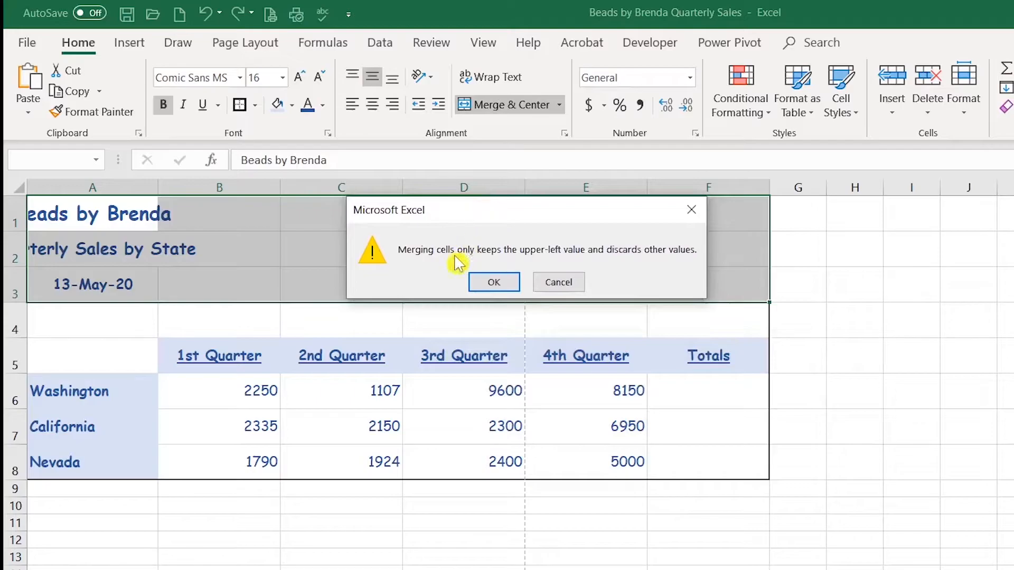
mouse_move(453, 263)
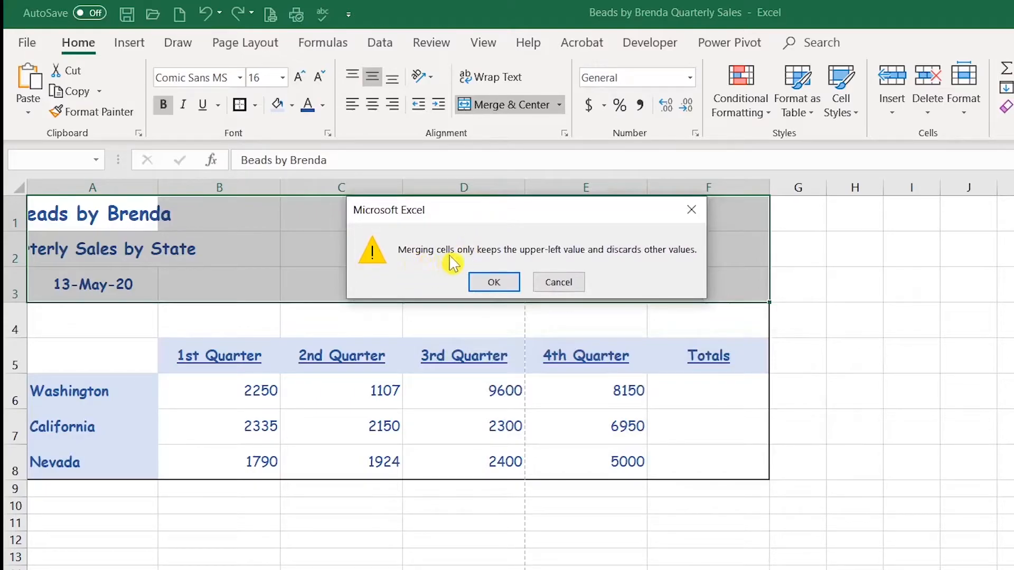
mouse_move(568, 265)
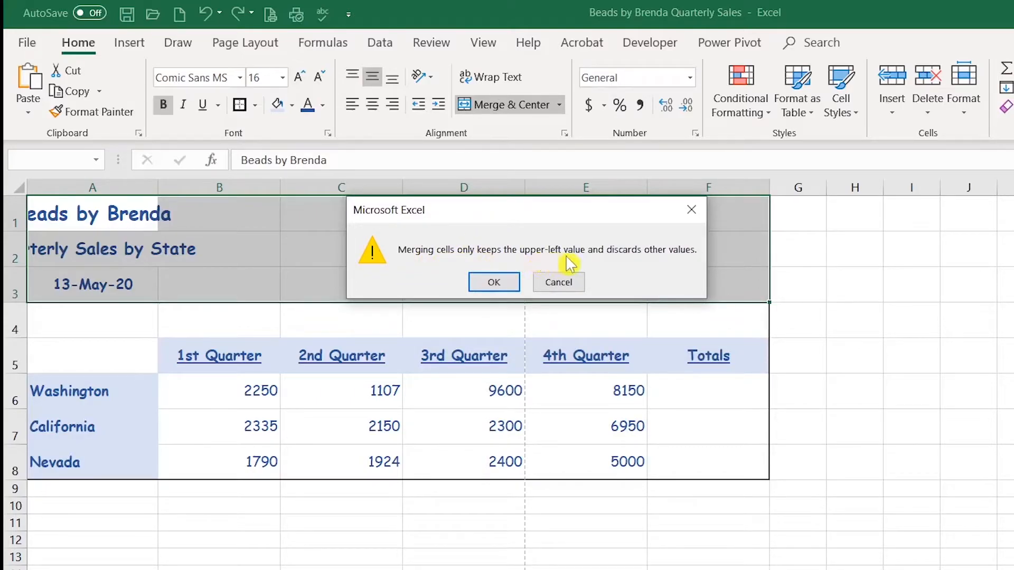
mouse_move(692, 258)
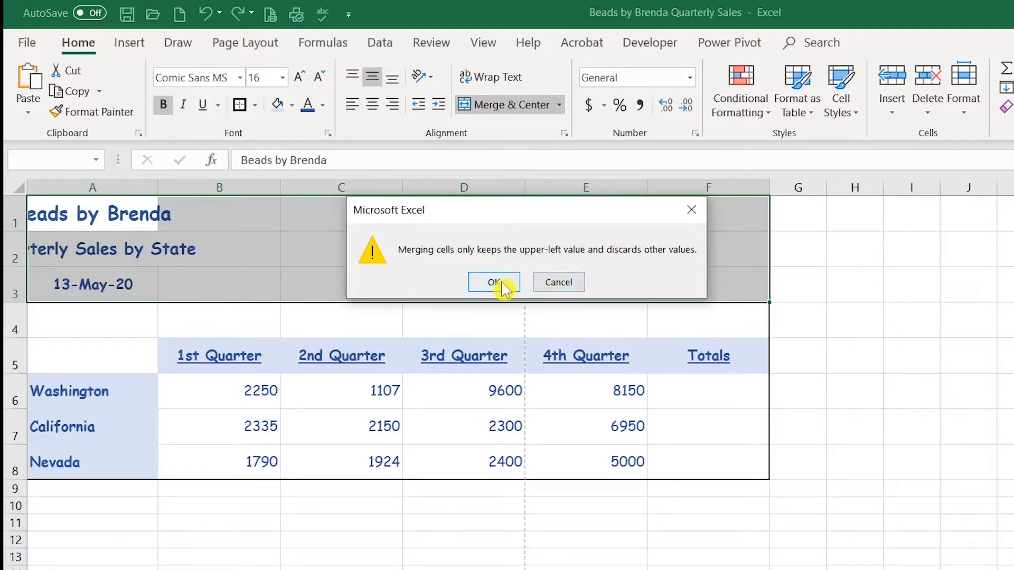
left_click(494, 282)
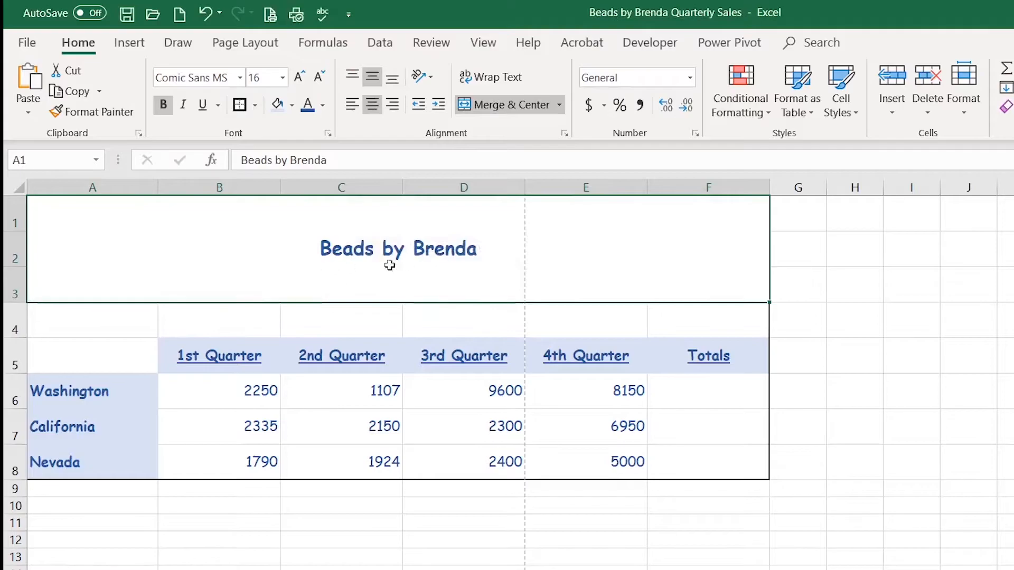
mouse_move(267, 249)
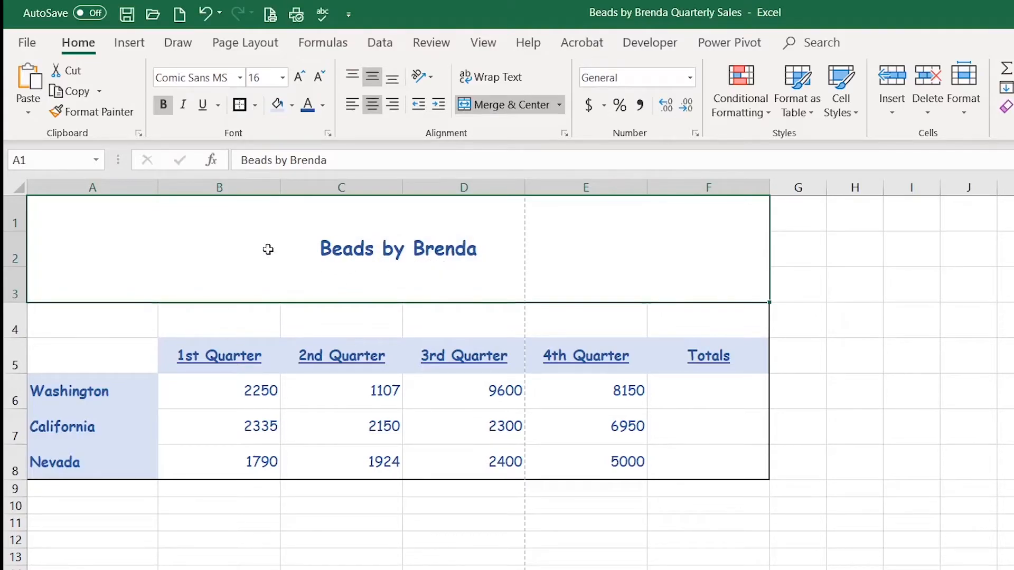
mouse_move(188, 260)
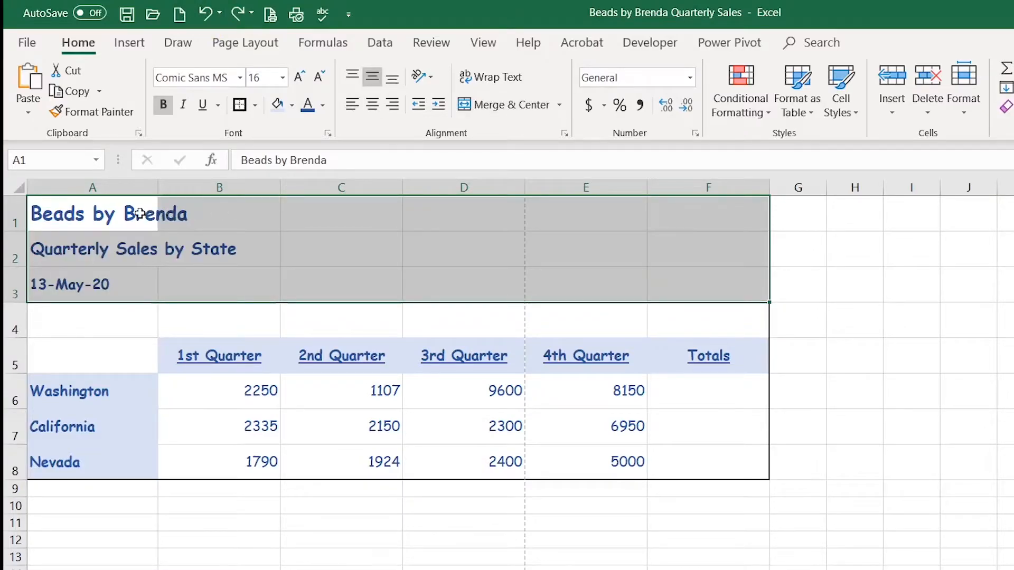
mouse_move(139, 285)
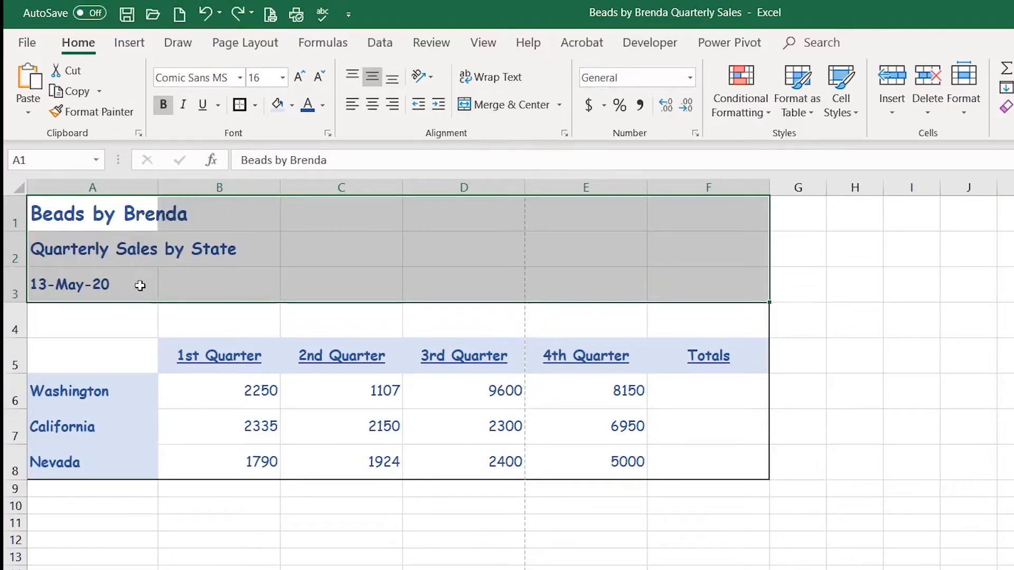
mouse_move(356, 272)
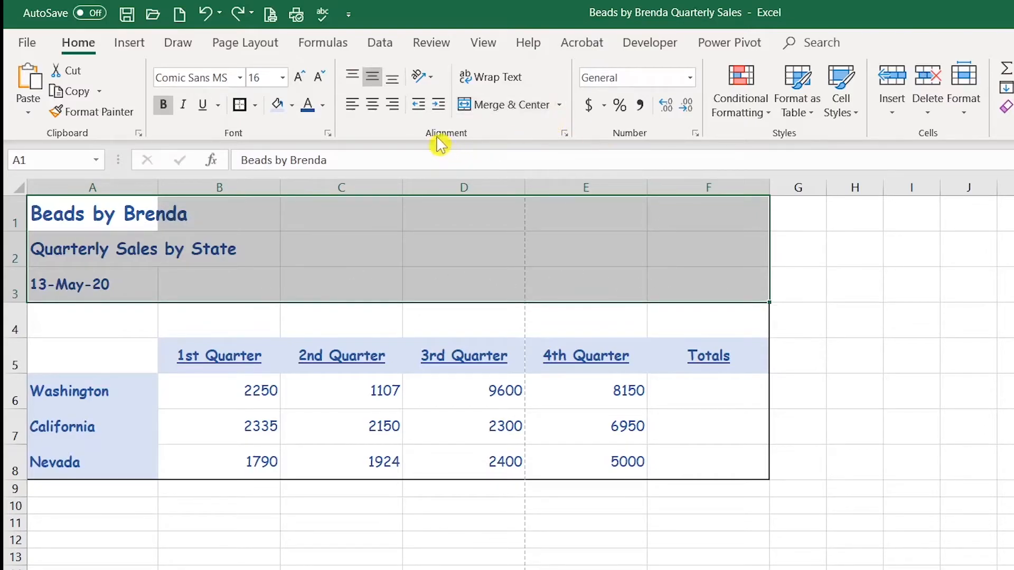
- Set horizontal alignment of A1:F3 to Center Across Selection in Format Cells
left_click(563, 134)
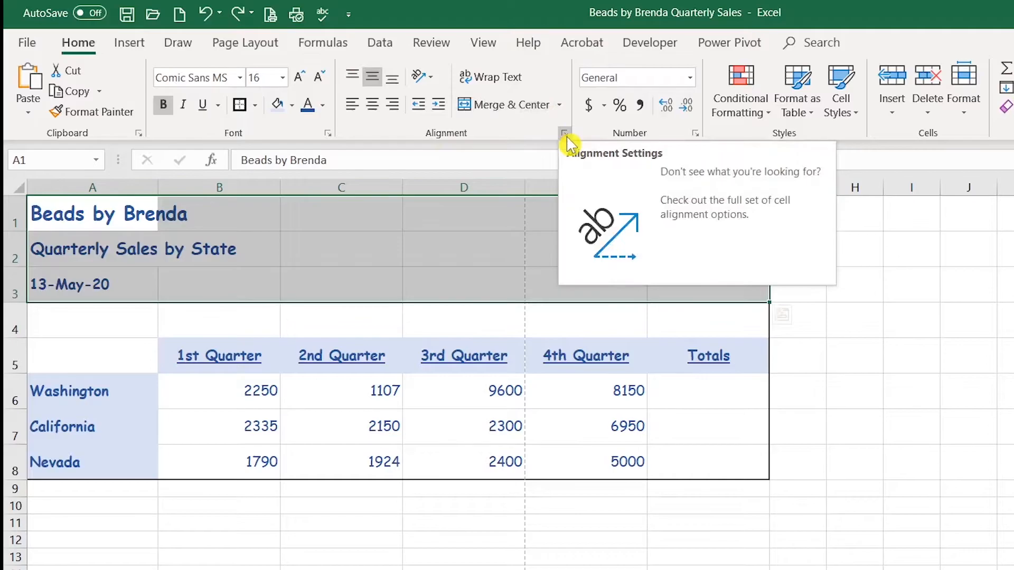
left_click(564, 133)
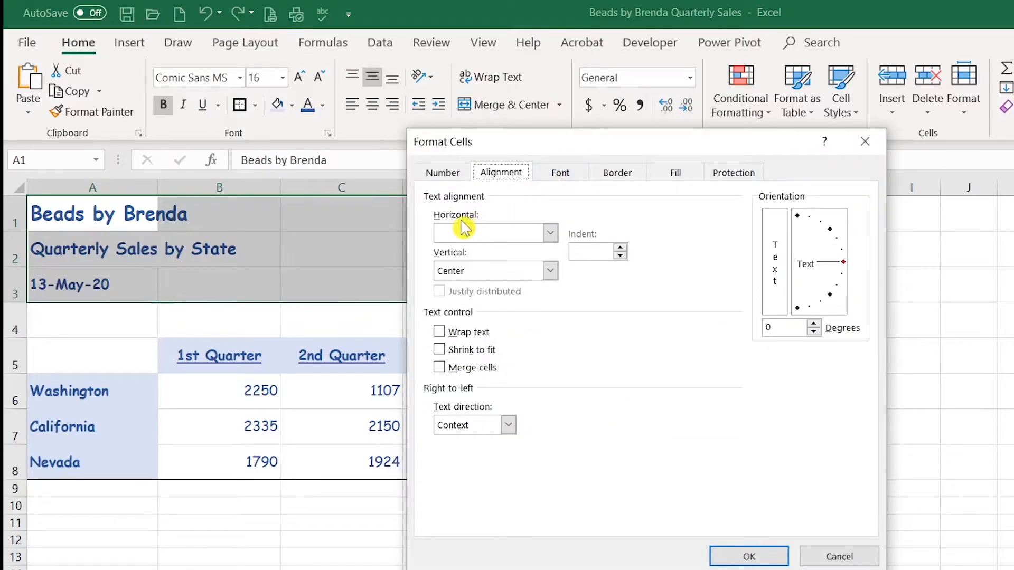
left_click(549, 232)
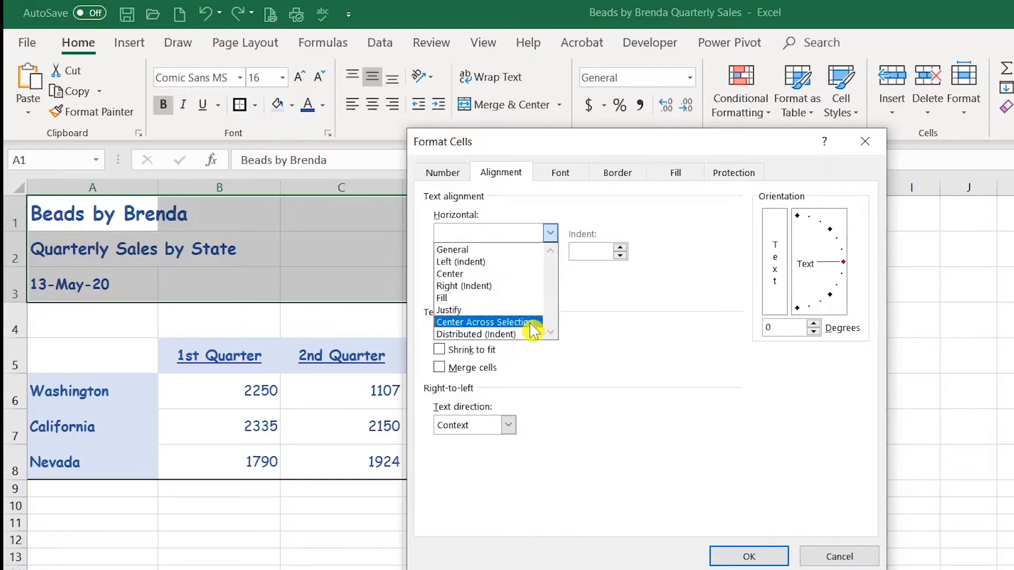
left_click(486, 322)
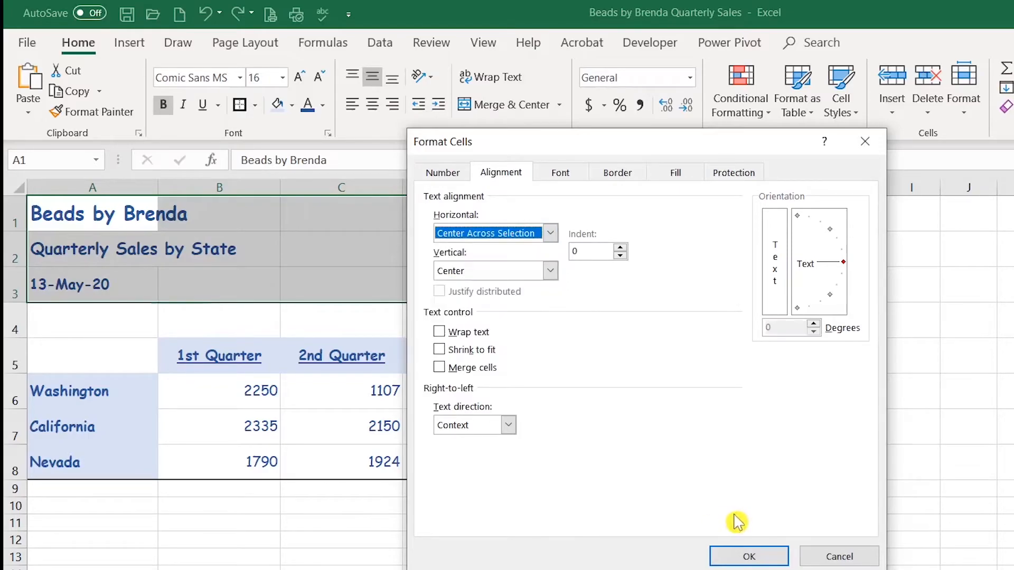
left_click(748, 556)
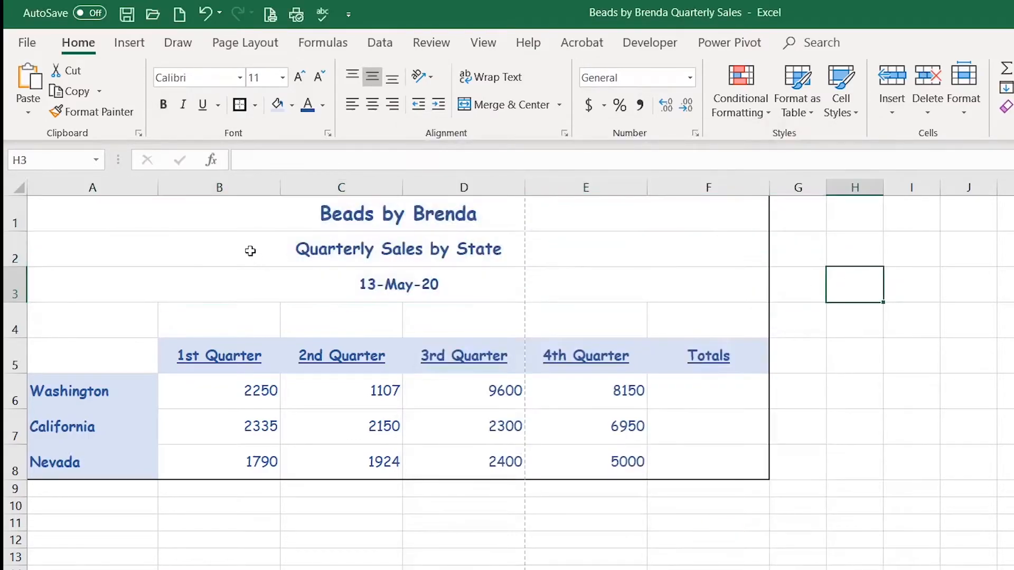
- Select cells beside the headings to show D1 holds nothing and no cells are merged
left_click(445, 213)
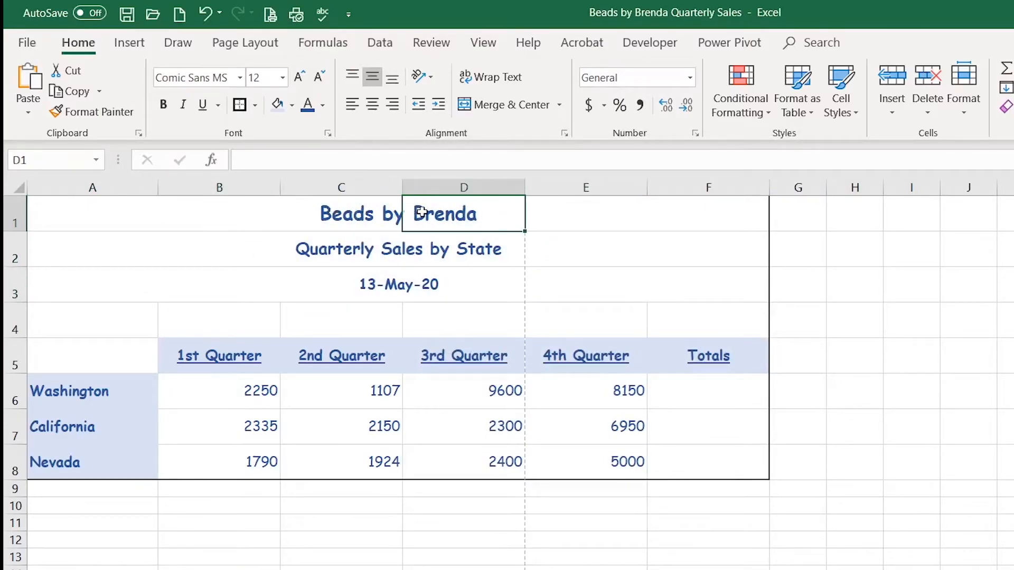
left_click(119, 218)
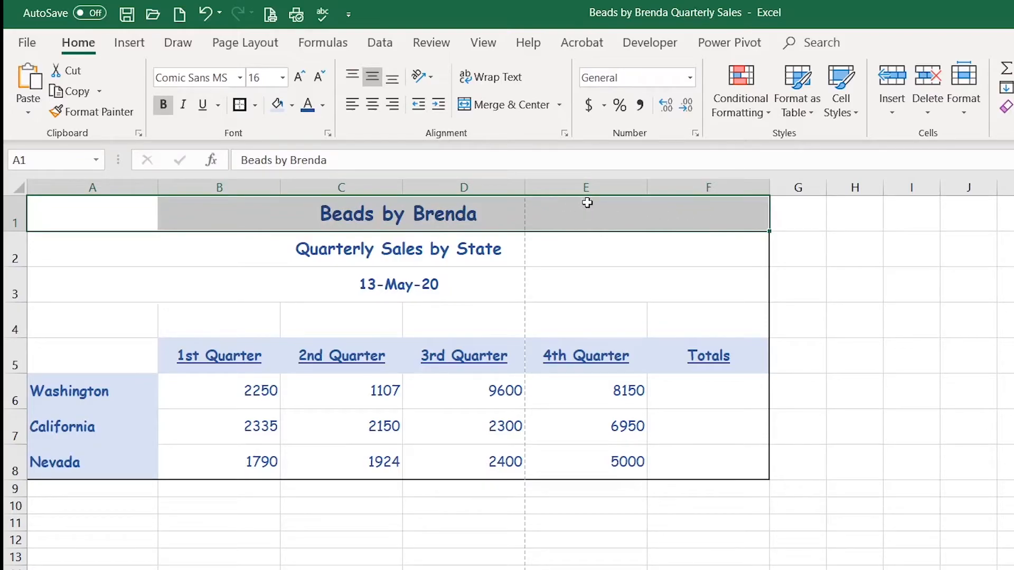
left_click(219, 356)
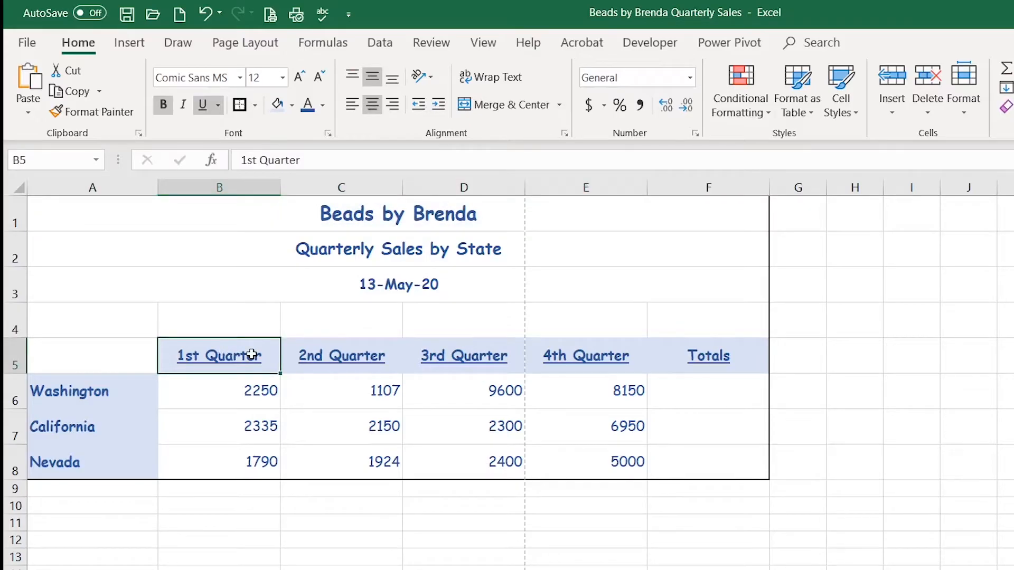
mouse_move(420, 77)
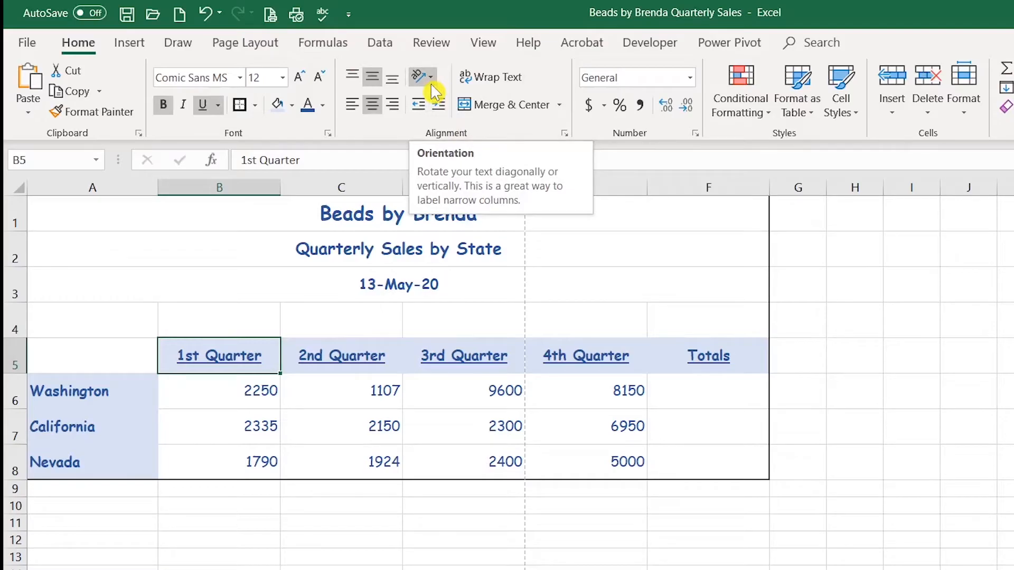
mouse_move(433, 88)
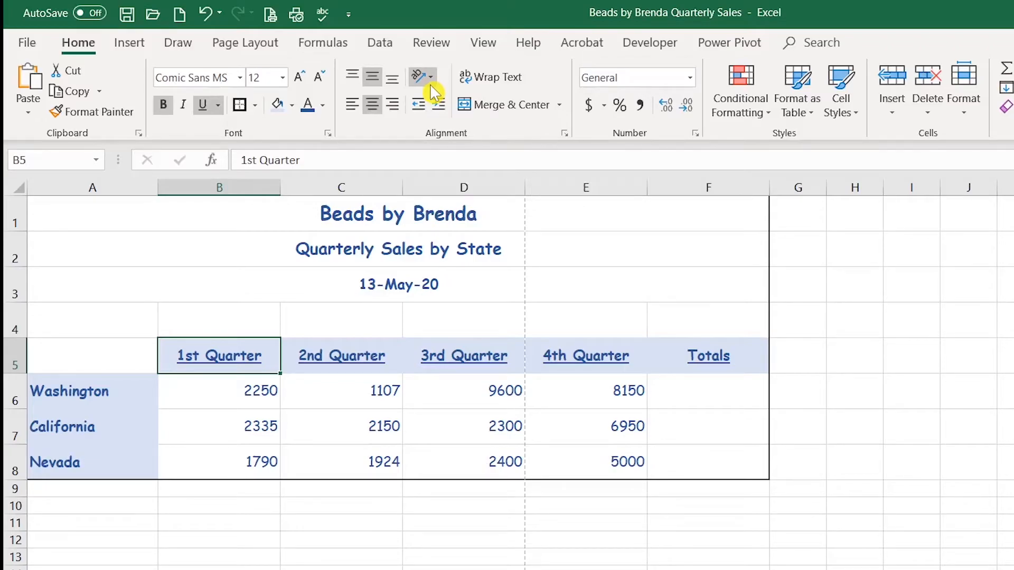
left_click(430, 77)
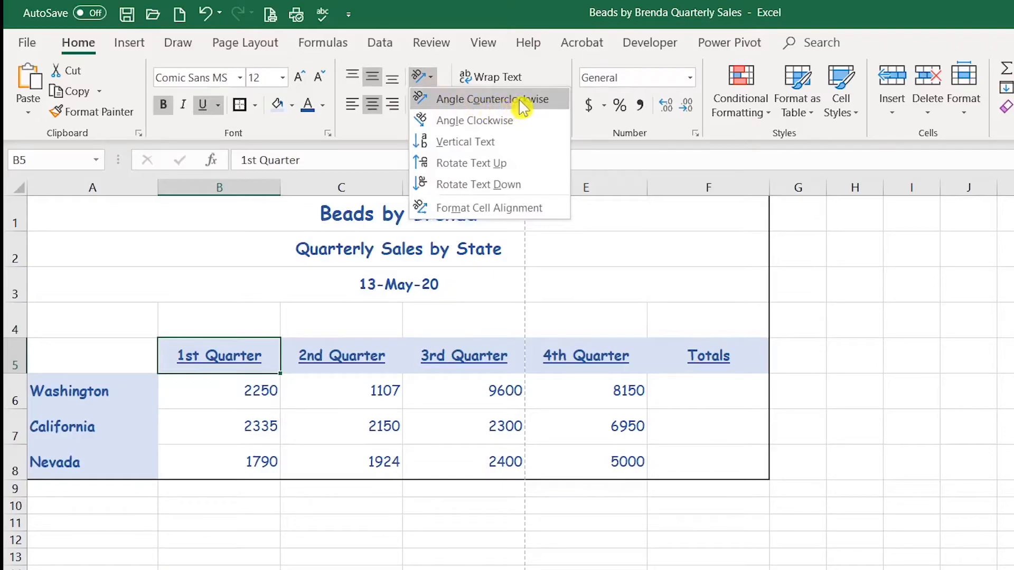
mouse_move(473, 121)
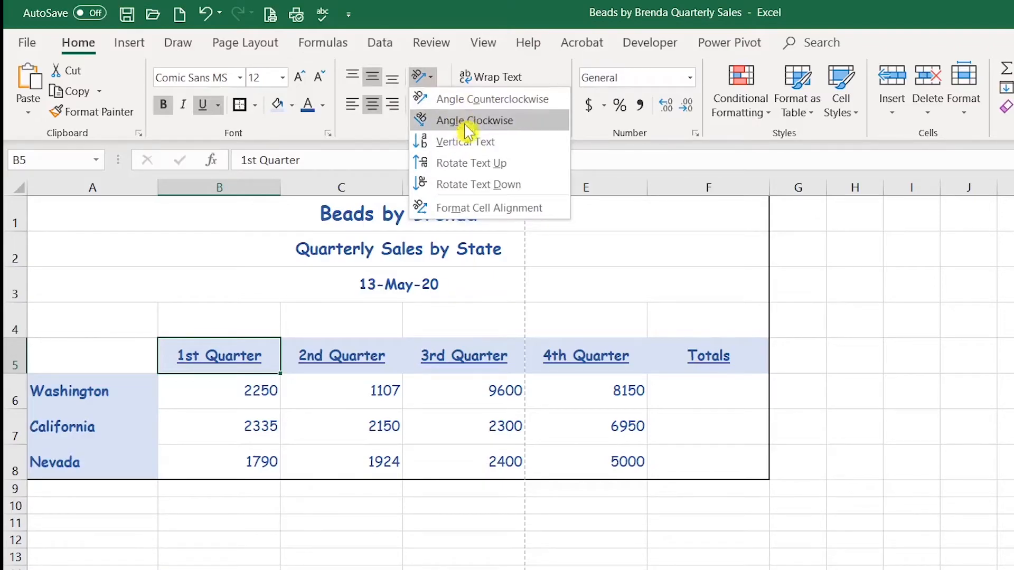
mouse_move(524, 99)
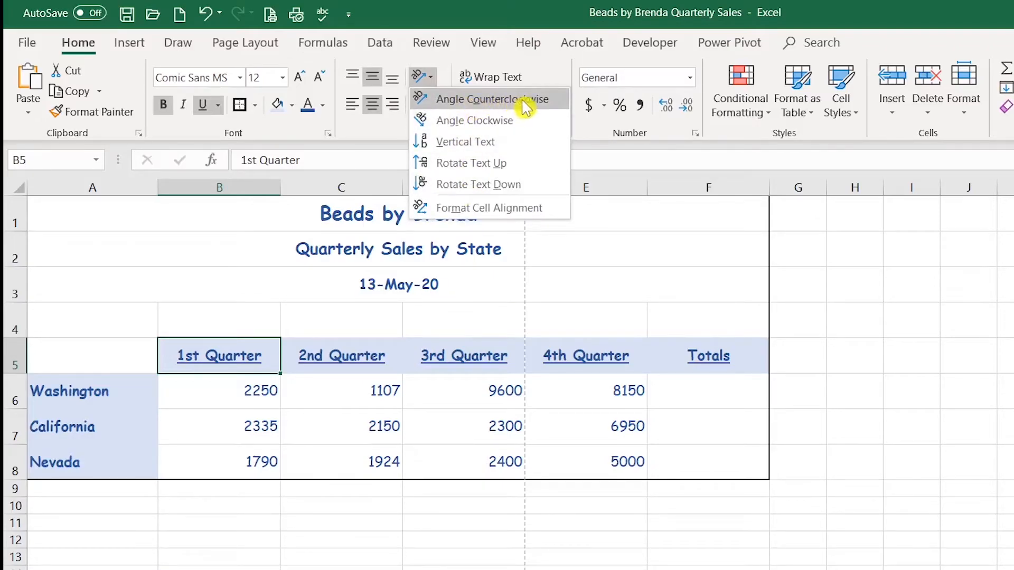
left_click(482, 99)
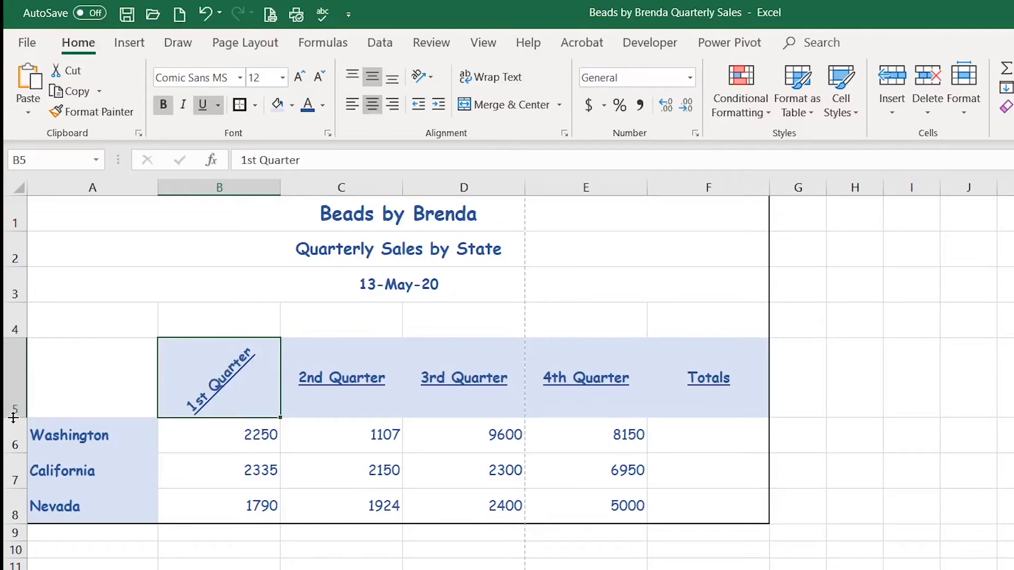
mouse_move(137, 387)
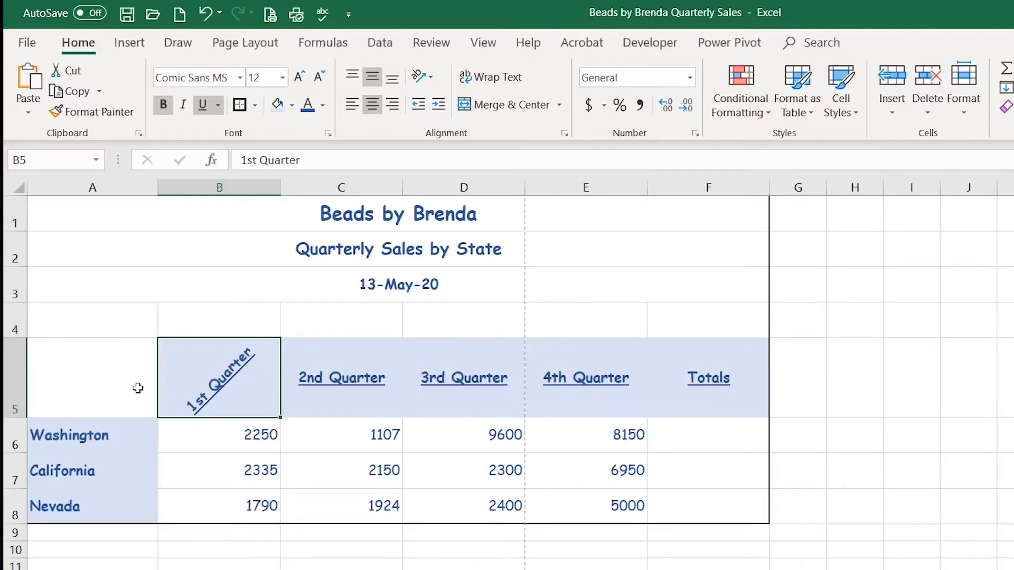
mouse_move(260, 406)
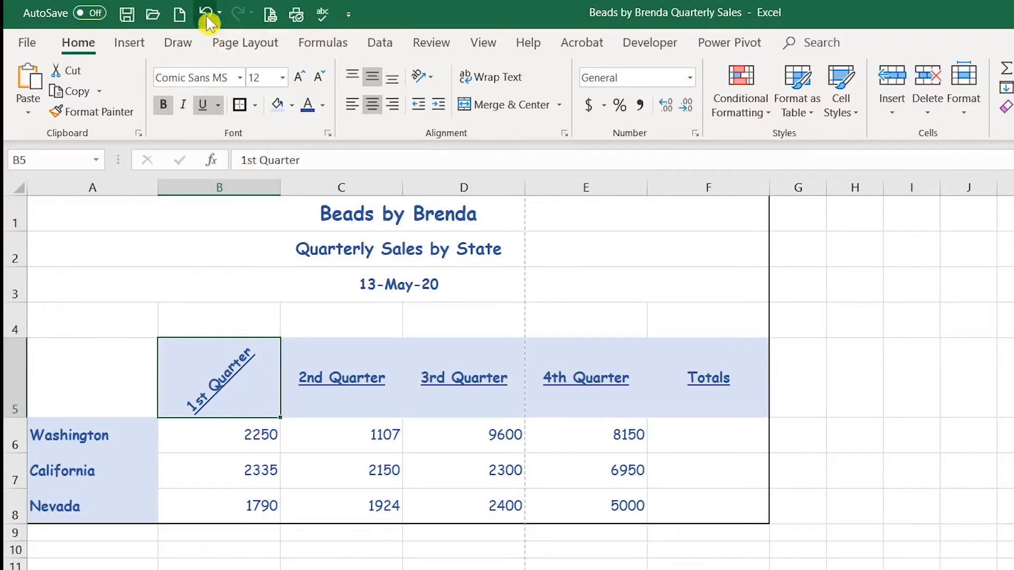
left_click(206, 13)
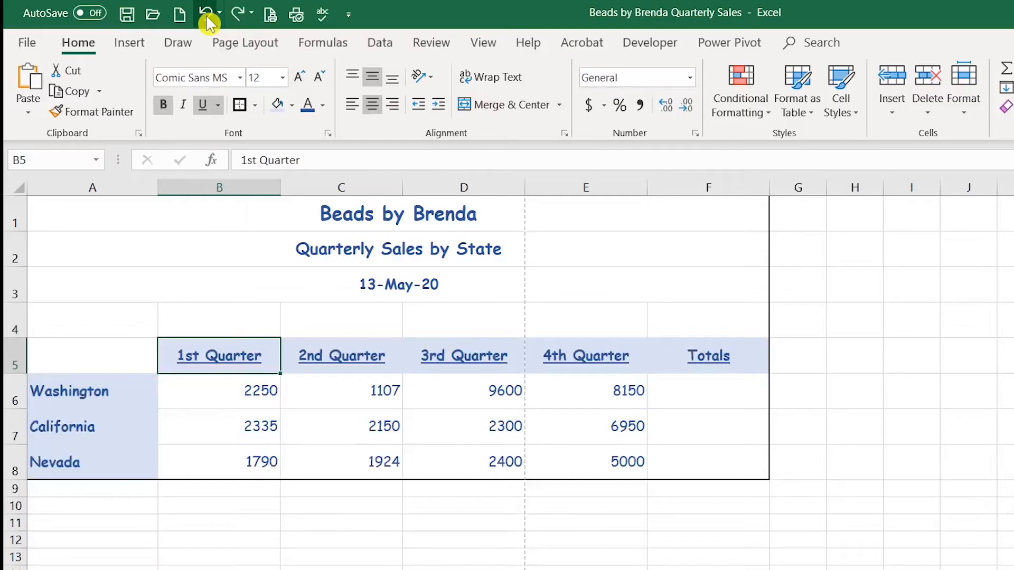
mouse_move(491, 77)
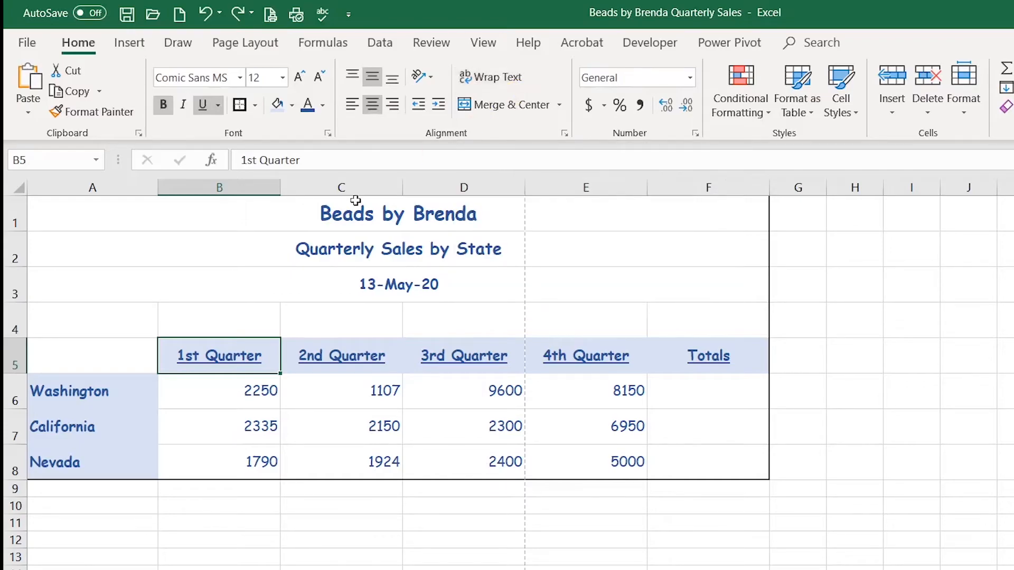
mouse_move(229, 526)
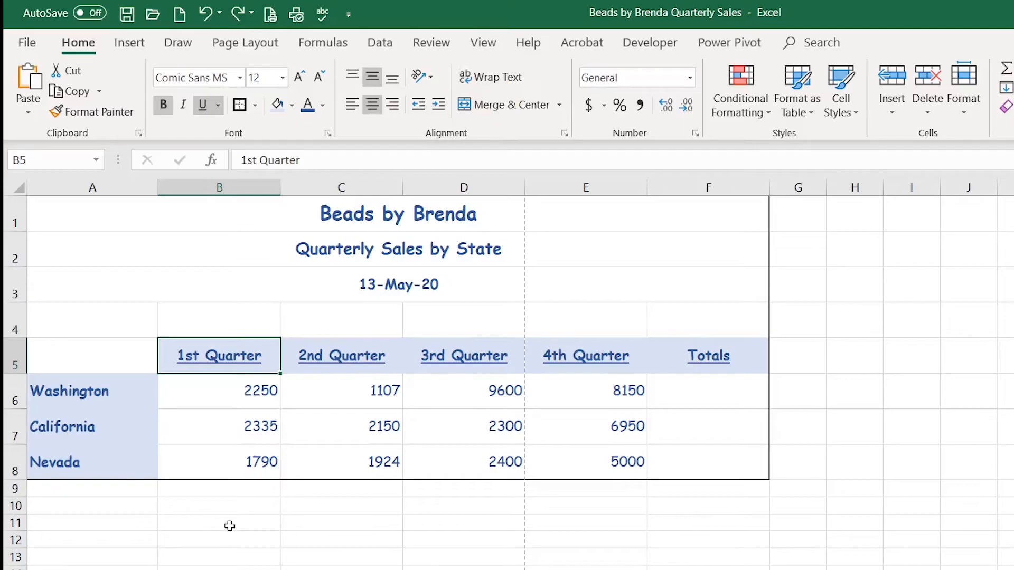
- Enter 1st Quarter in B11 and narrow column B so it wraps onto two lines
left_click(219, 525)
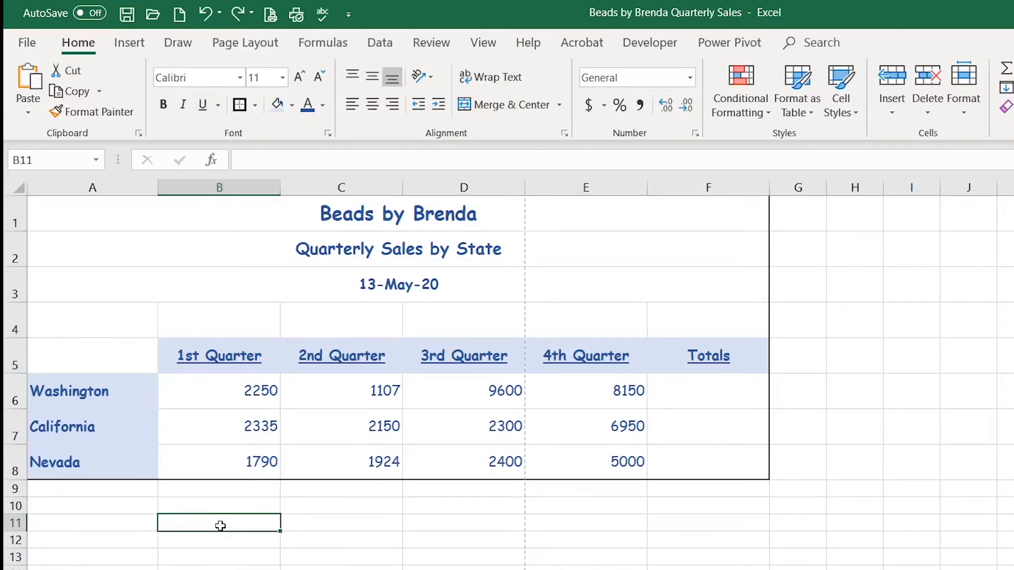
mouse_move(511, 104)
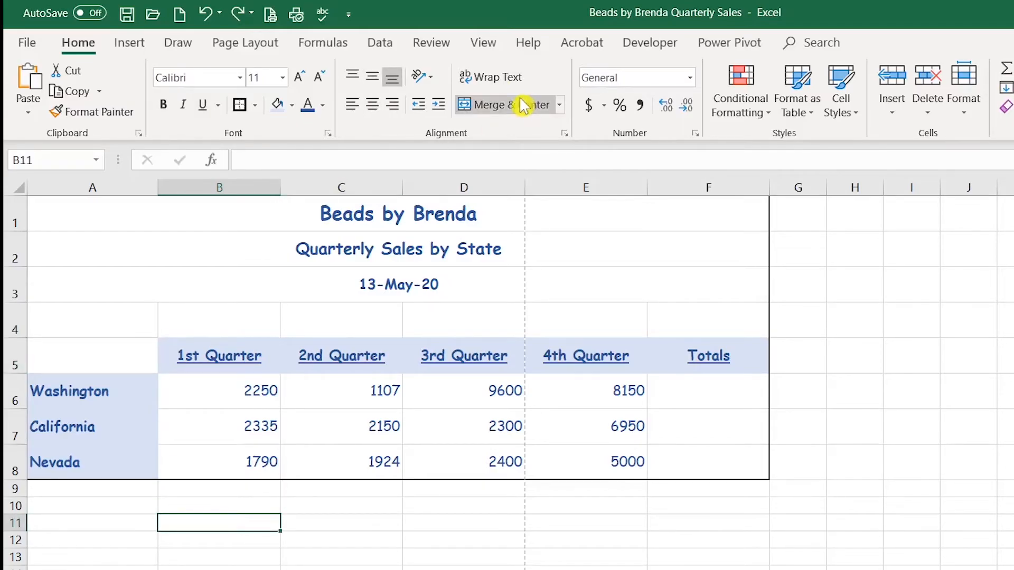
type("1")
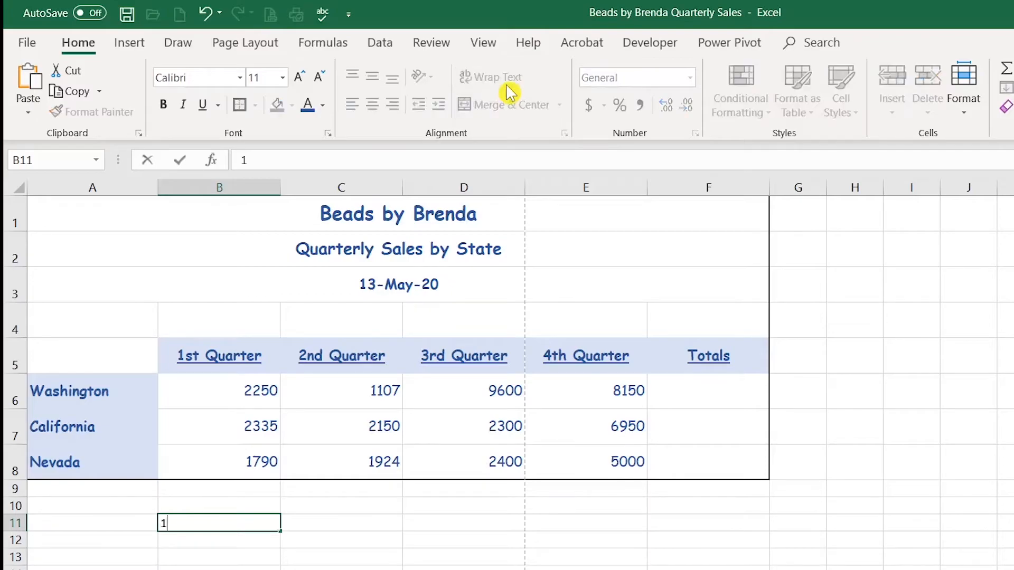
type("st Quarter")
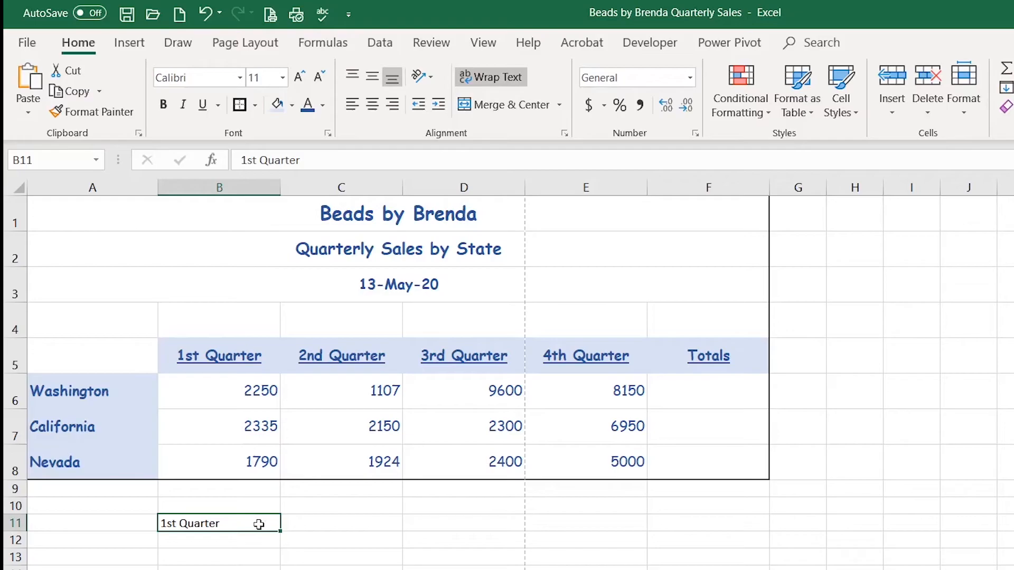
left_click_drag(279, 187, 233, 187)
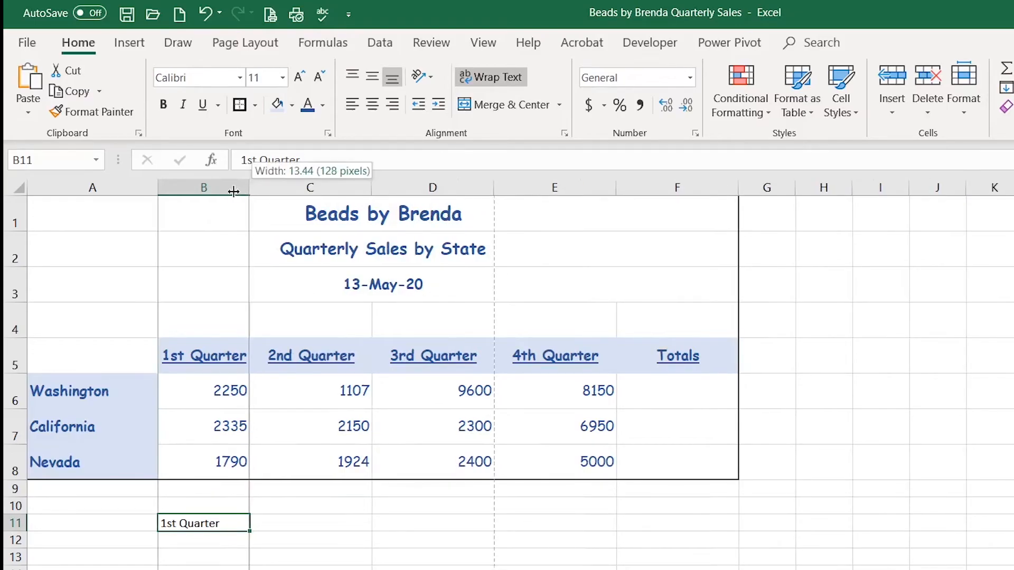
left_click_drag(251, 188, 204, 188)
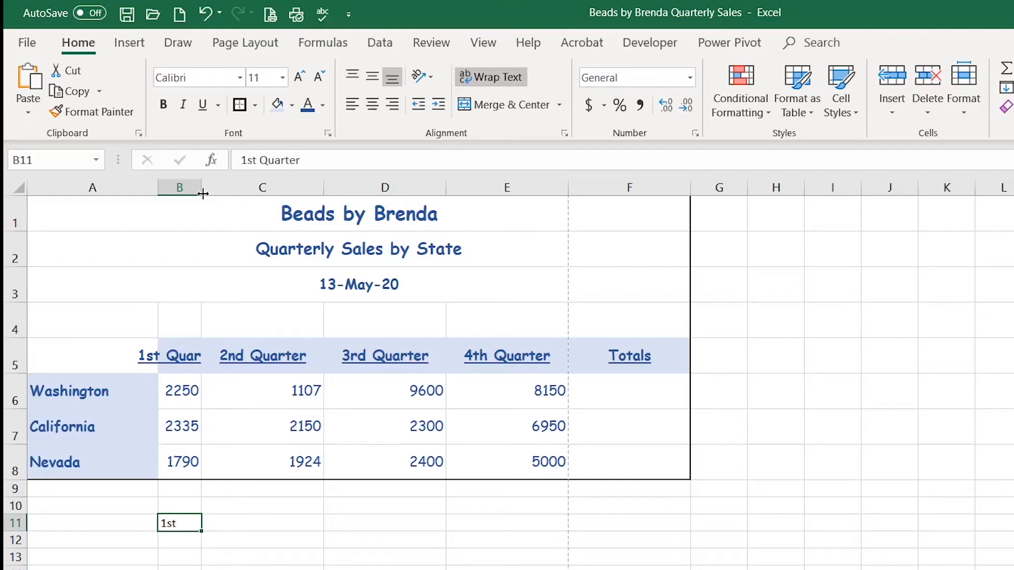
mouse_move(378, 239)
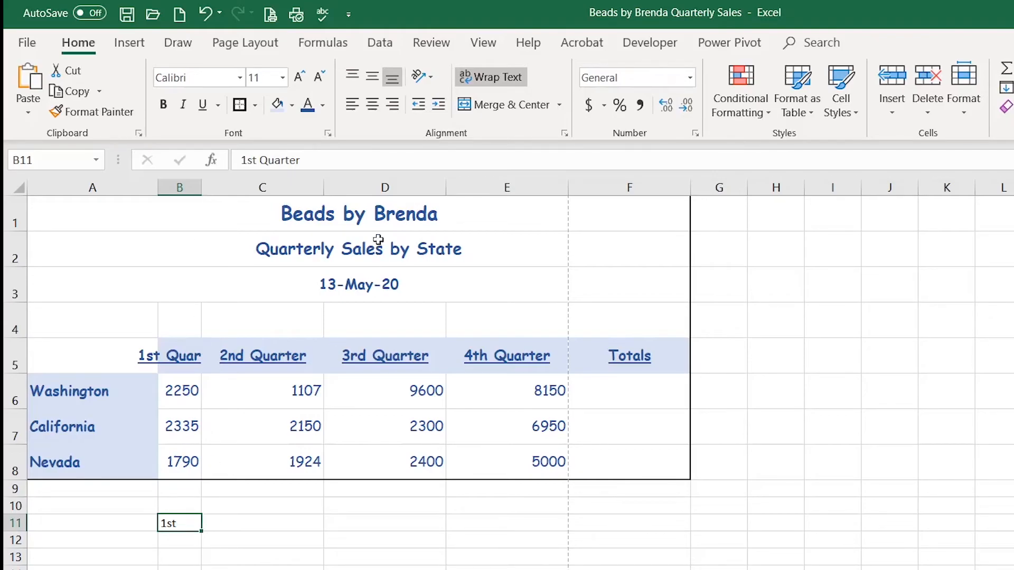
mouse_move(328, 160)
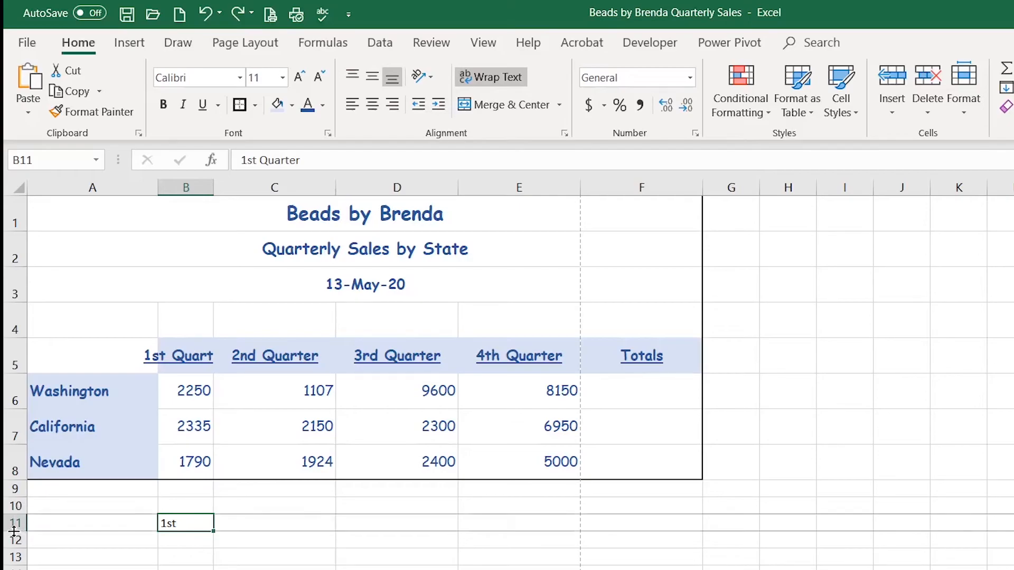
type("Quarter")
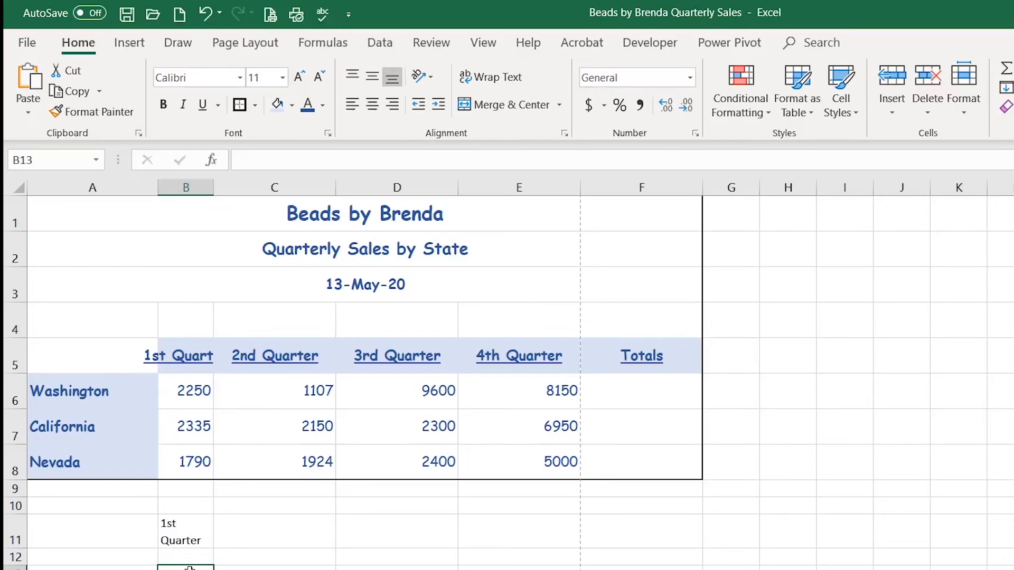
- Type a line-broken 1st Quarter test entry in B13 below the table
scroll("down", 3)
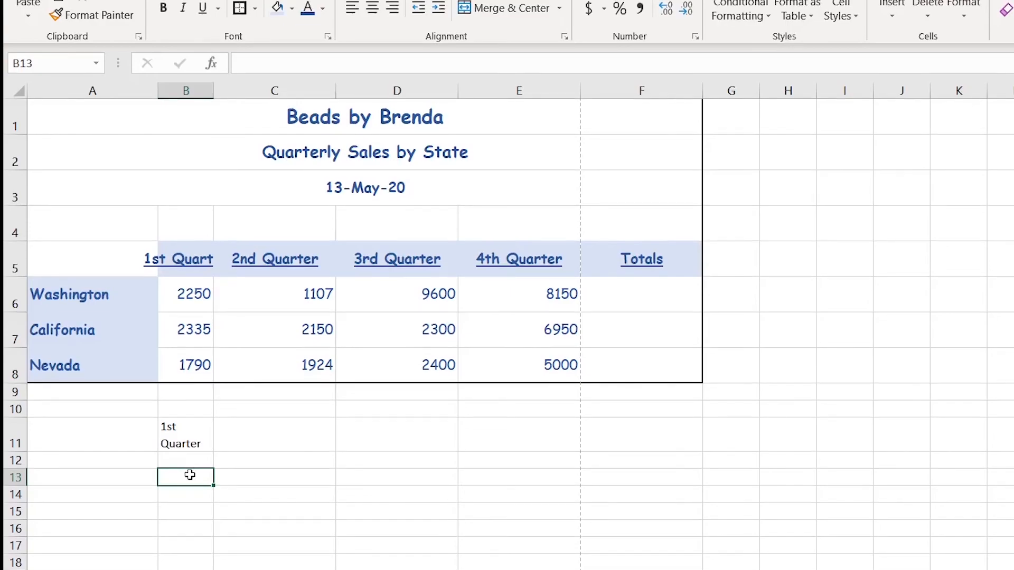
type("1st")
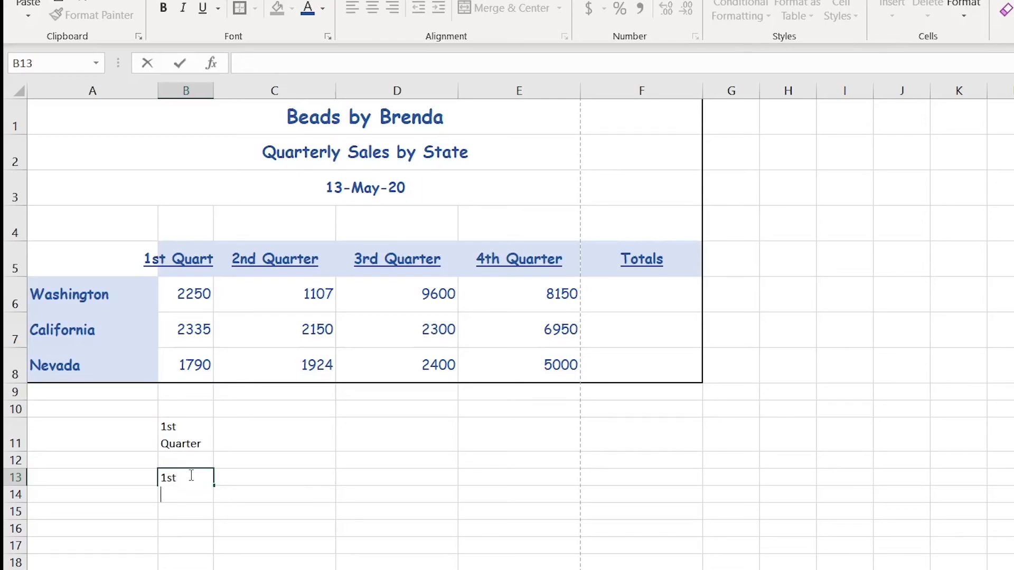
type("Quarte")
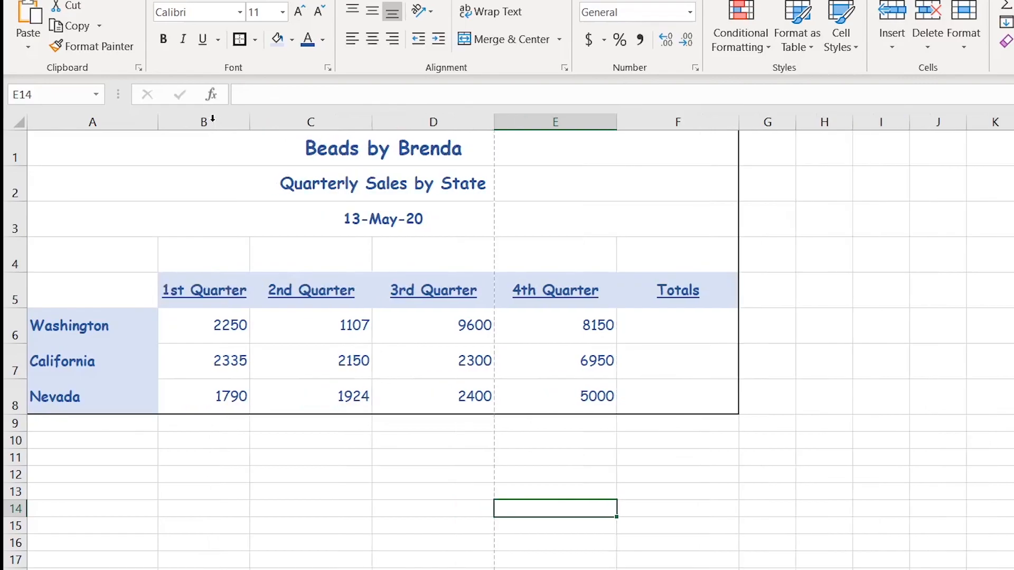
mouse_move(430, 518)
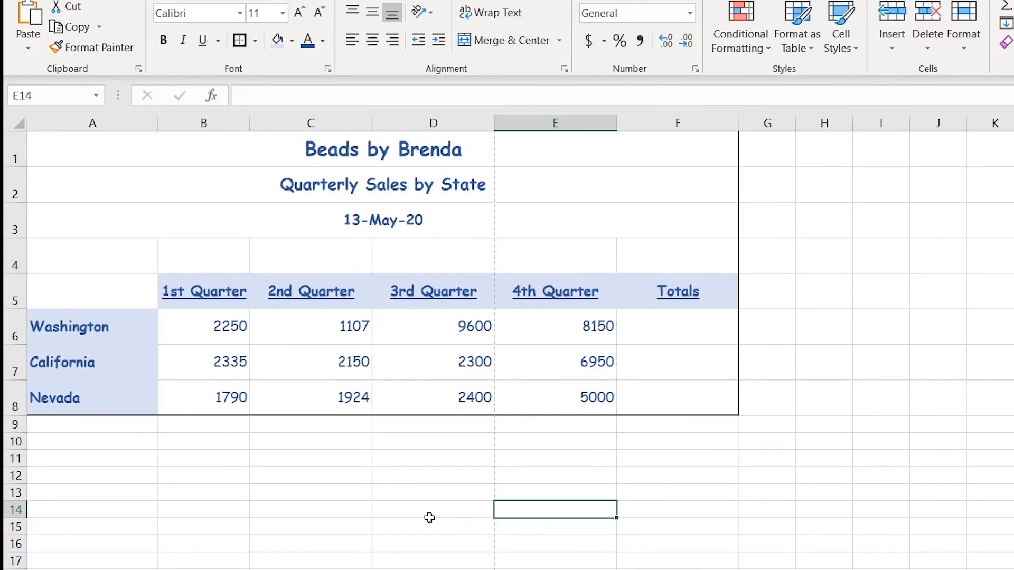